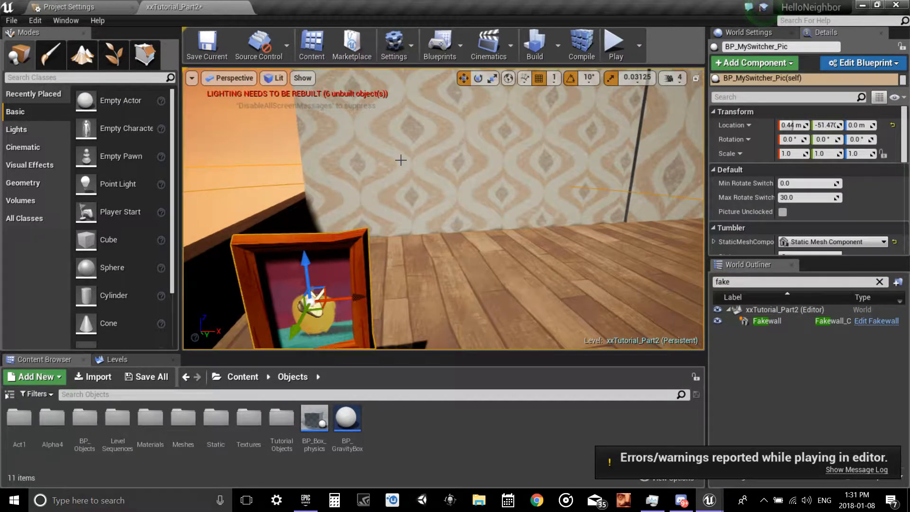
- Delete the referenced Fakewall actor, confirm the warning, and check the level blueprint
{"action": "key", "text": "Delete"}
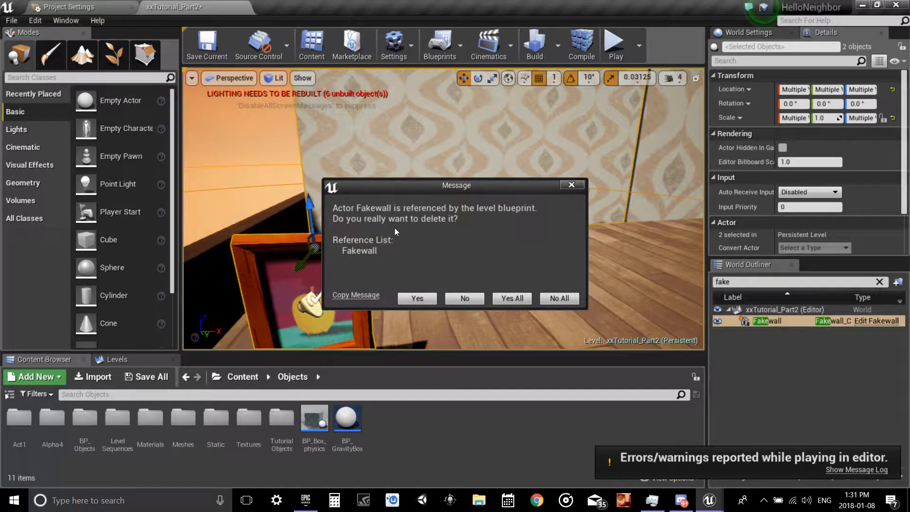
{"action": "left_click", "coordinate": [417, 298]}
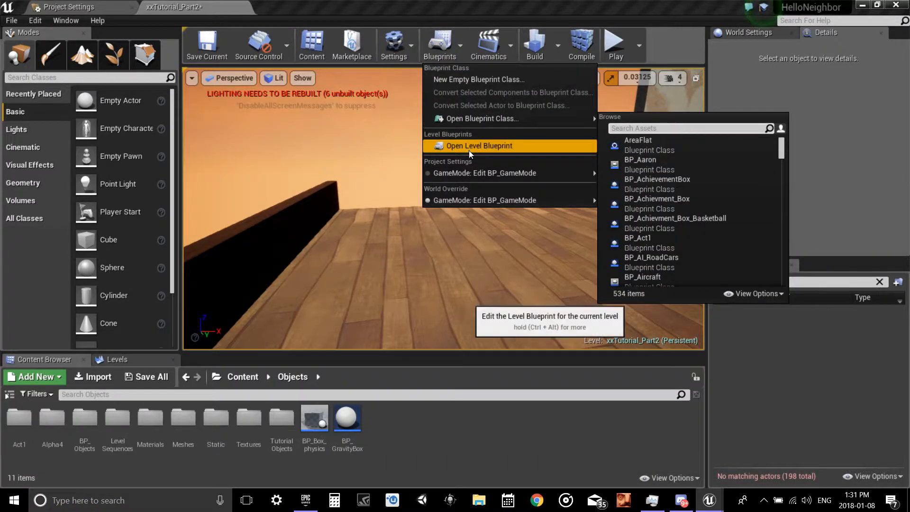
{"action": "left_click", "coordinate": [479, 146]}
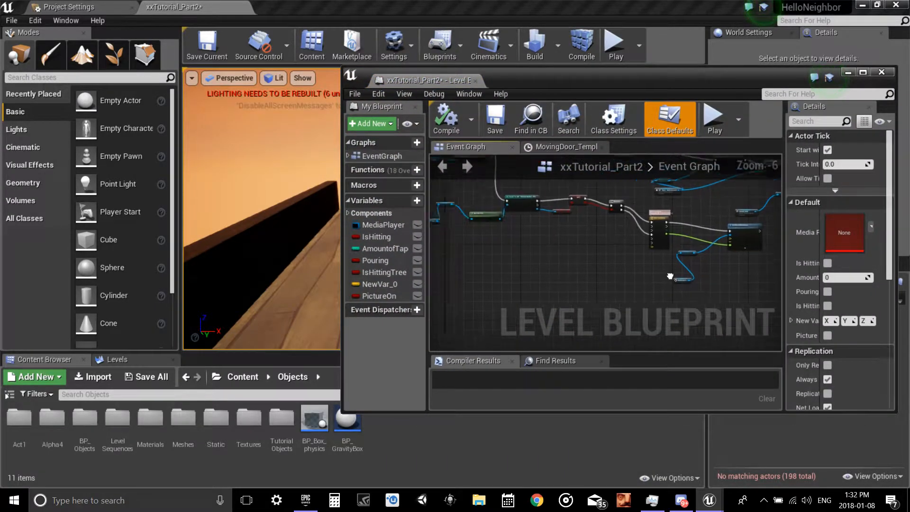
{"action": "left_click_drag", "start_coordinate": [670, 276], "coordinate": [713, 312]}
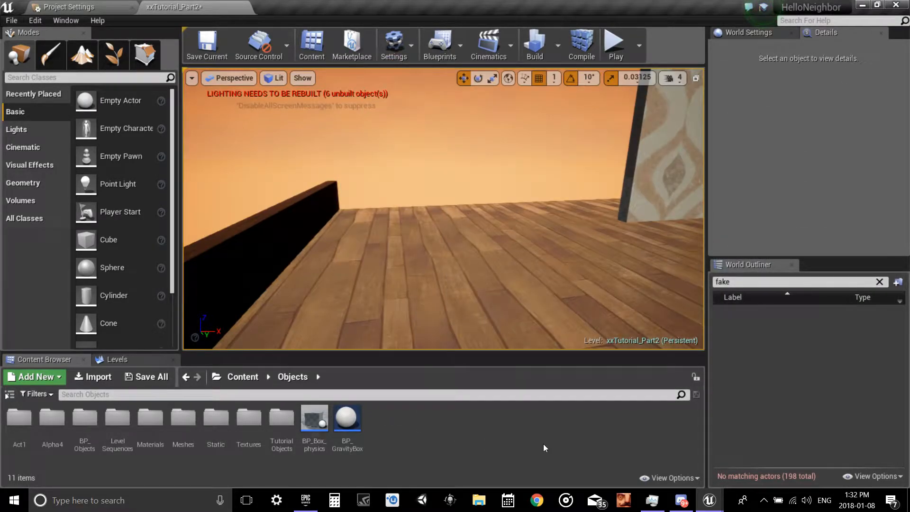
- Create an Actor Blueprint class named BP_Fakewall in Objects and open it
{"action": "left_click", "coordinate": [33, 376]}
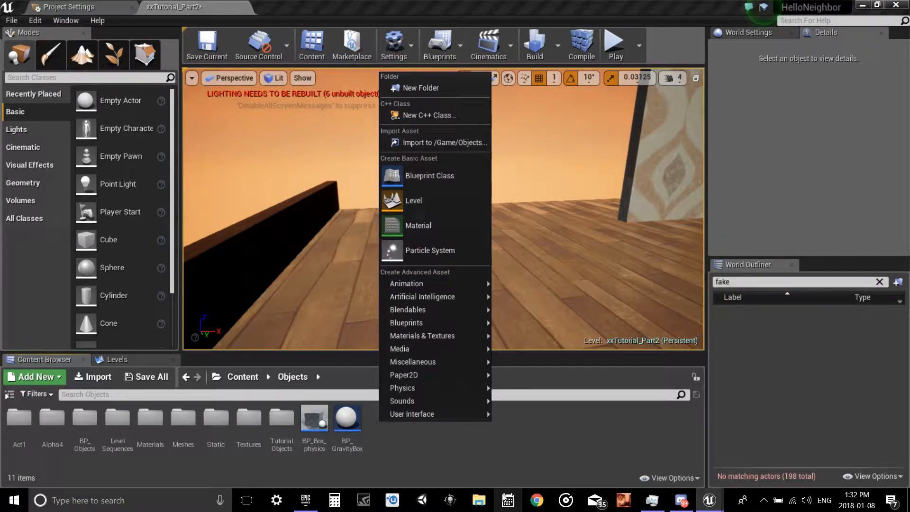
{"action": "mouse_move", "coordinate": [429, 175]}
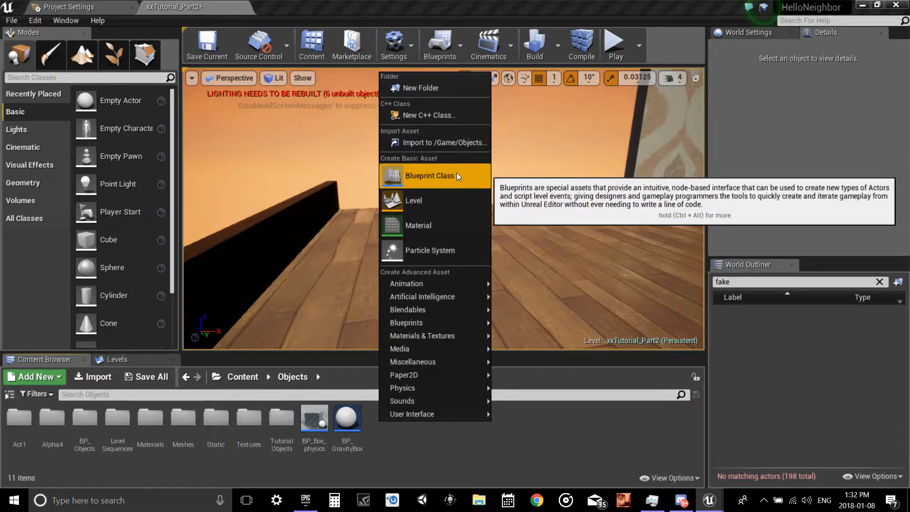
{"action": "left_click", "coordinate": [430, 176]}
{"action": "type", "text": "BP_FakeWall"}
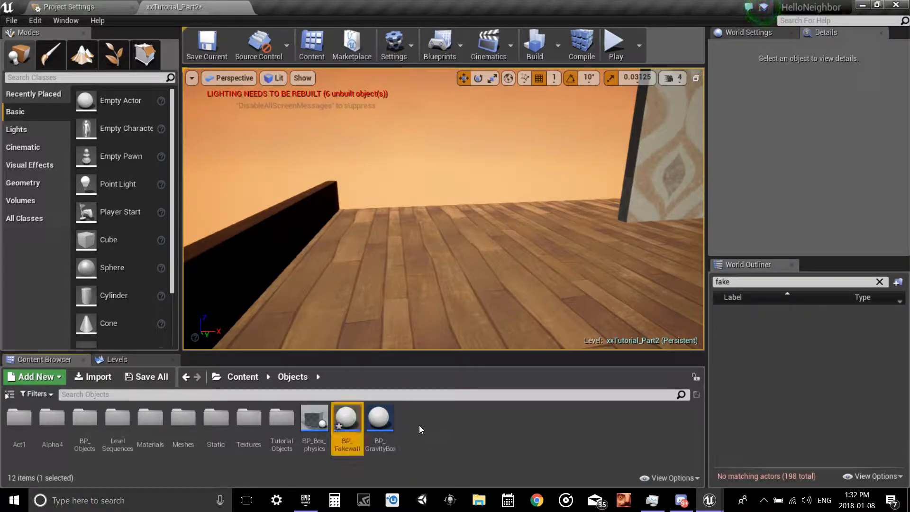
{"action": "double_click", "coordinate": [347, 417]}
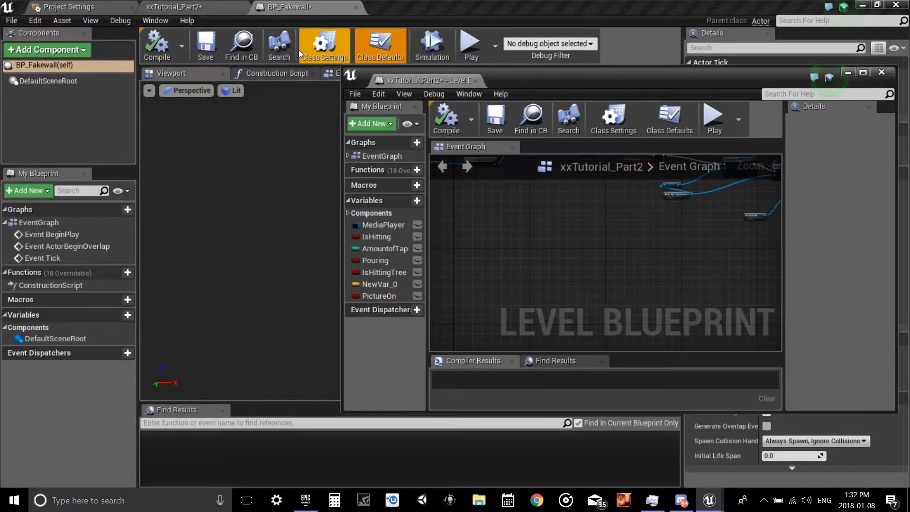
- Close the leftover level blueprint window and add an Arrow component to BP_Fakewall
{"action": "left_click", "coordinate": [380, 45]}
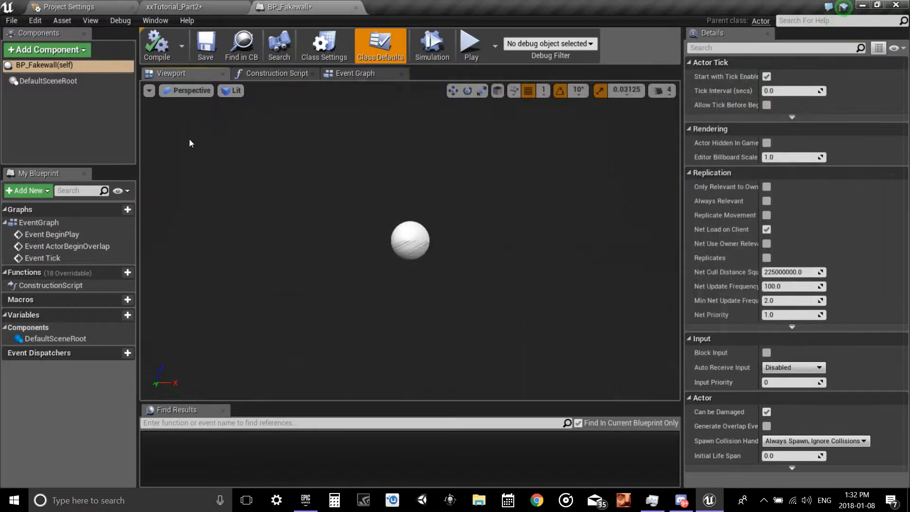
{"action": "mouse_move", "coordinate": [496, 285]}
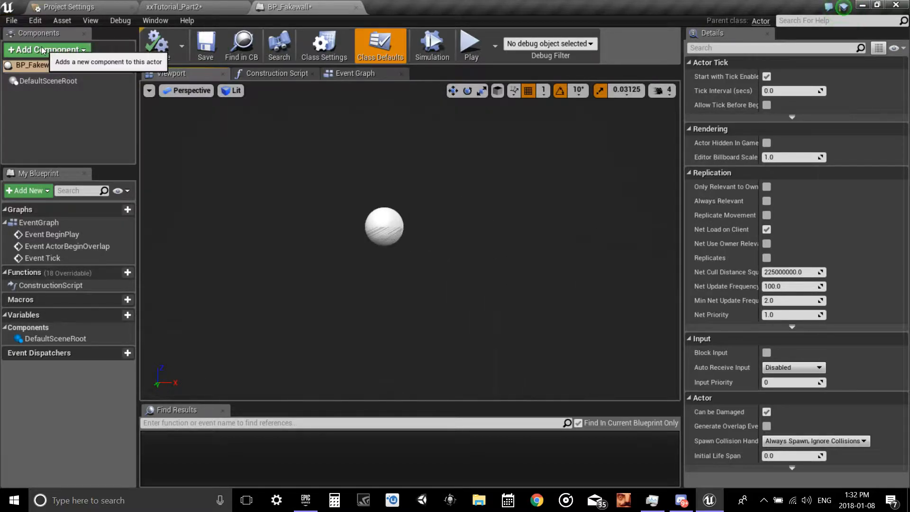
{"action": "type", "text": "arro"}
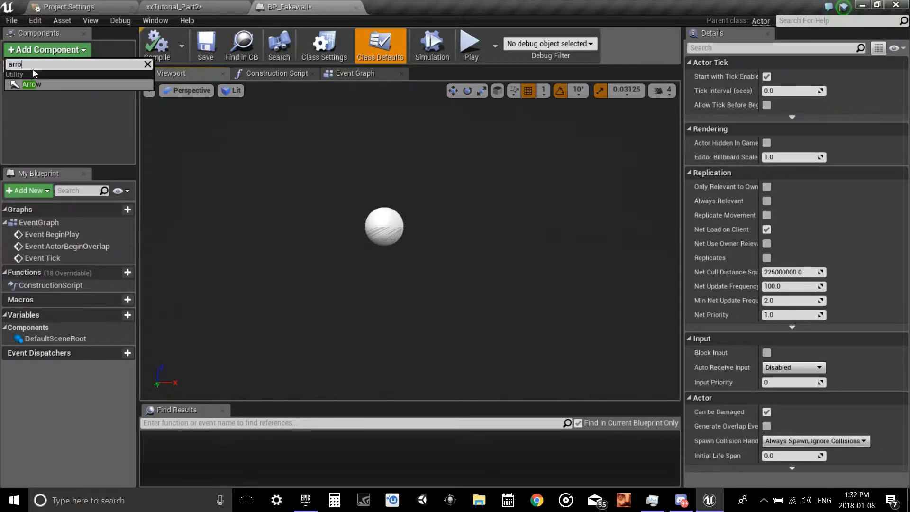
{"action": "left_click", "coordinate": [30, 84]}
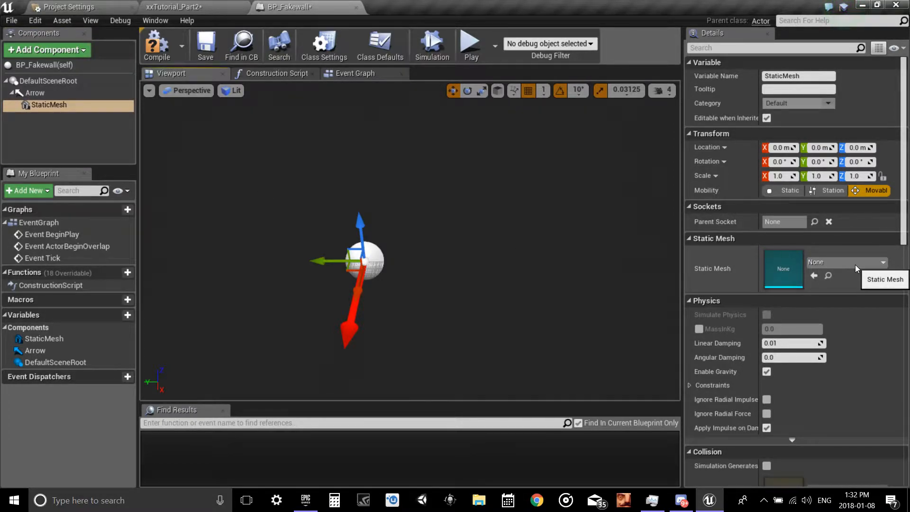
- Assign the engine Cube mesh, shape it into an offset thin wall panel, and compile
{"action": "left_click", "coordinate": [883, 261]}
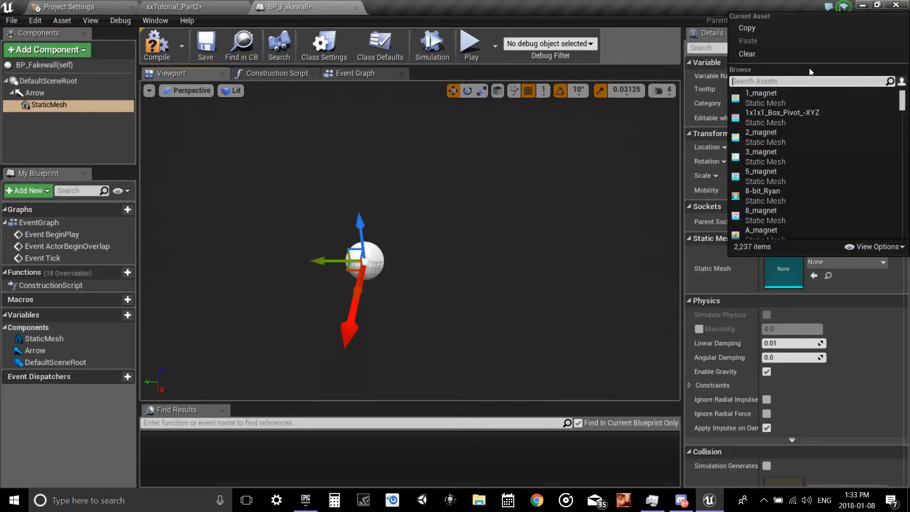
{"action": "mouse_move", "coordinate": [878, 246]}
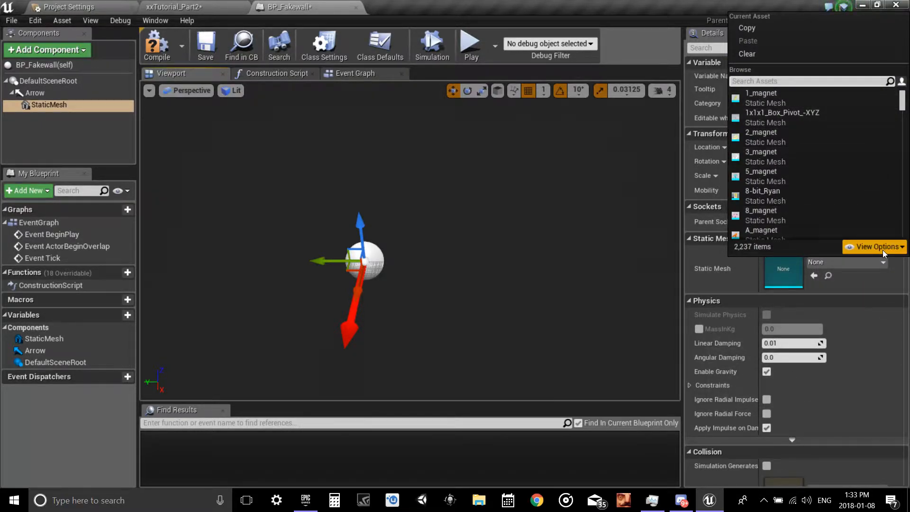
{"action": "left_click", "coordinate": [878, 247]}
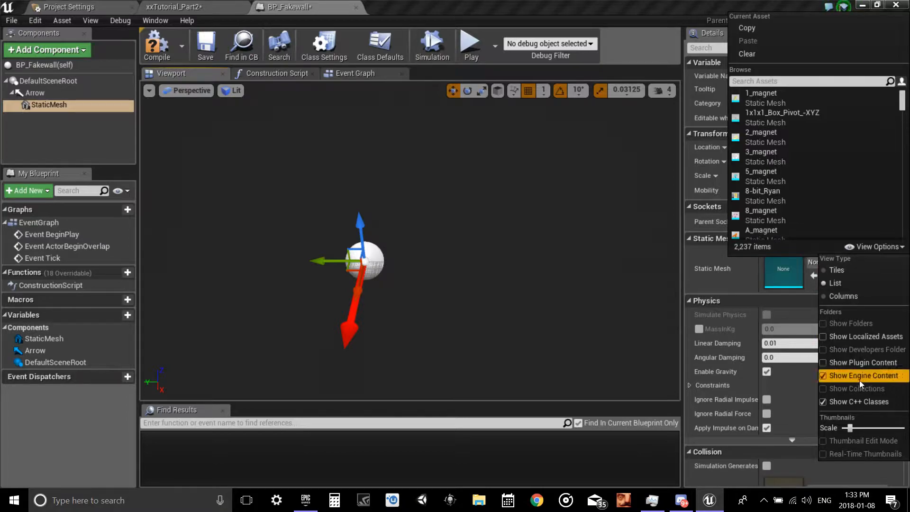
{"action": "mouse_move", "coordinate": [862, 376]}
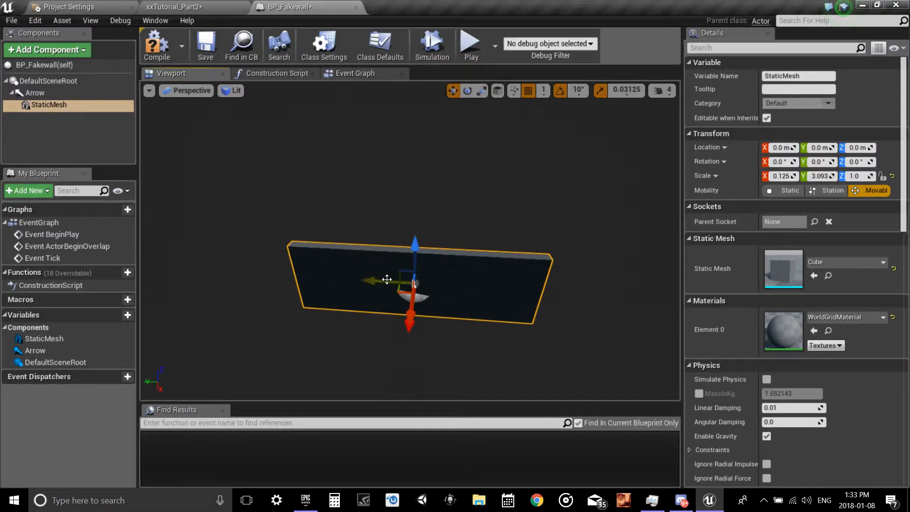
{"action": "left_click_drag", "start_coordinate": [385, 281], "coordinate": [492, 293]}
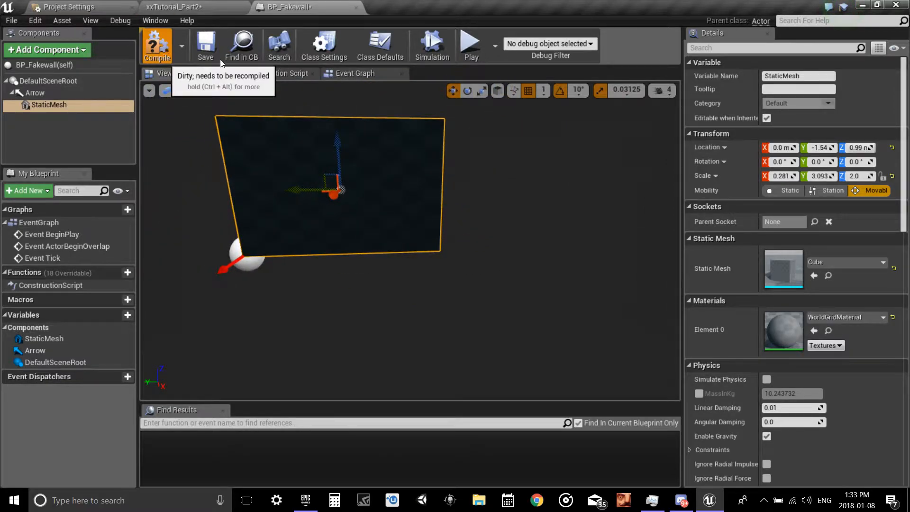
{"action": "left_click", "coordinate": [174, 7]}
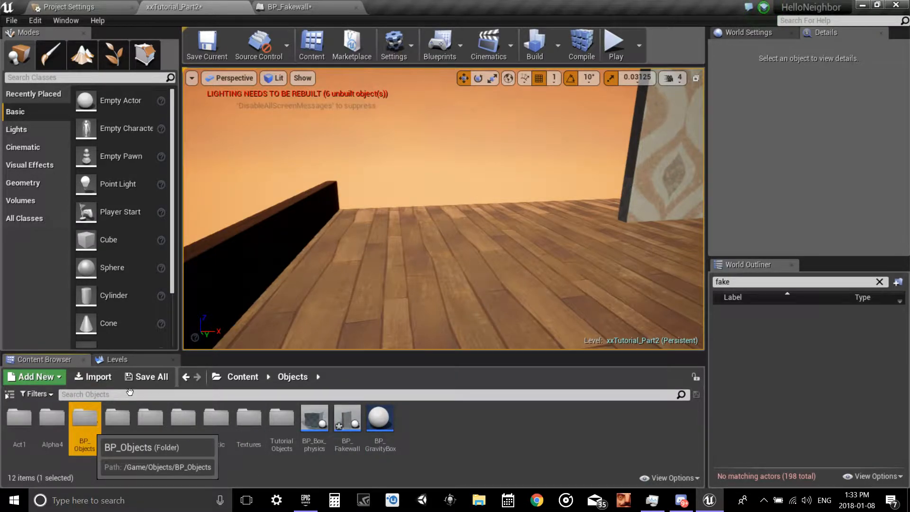
- Find the picture switcher blueprint in BP_Objects via 'switch' and open its actions
{"action": "double_click", "coordinate": [84, 418]}
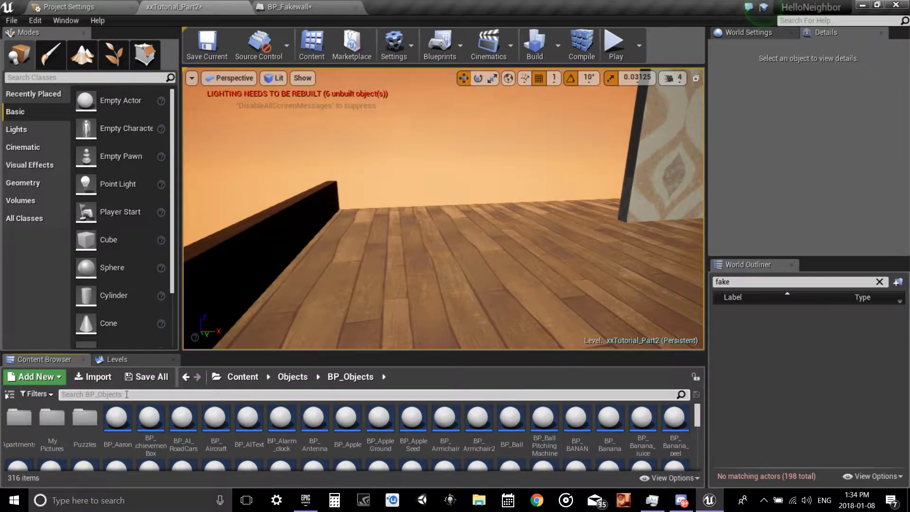
{"action": "type", "text": "switch"}
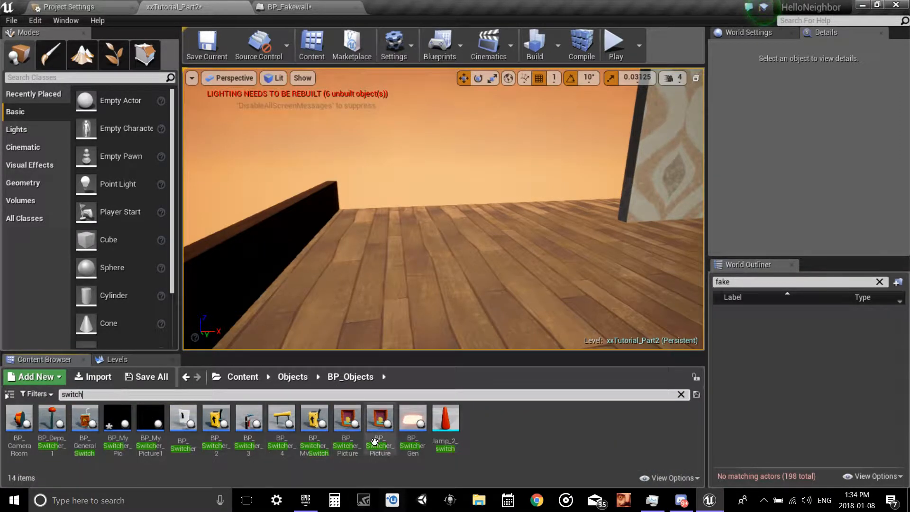
{"action": "mouse_move", "coordinate": [347, 418]}
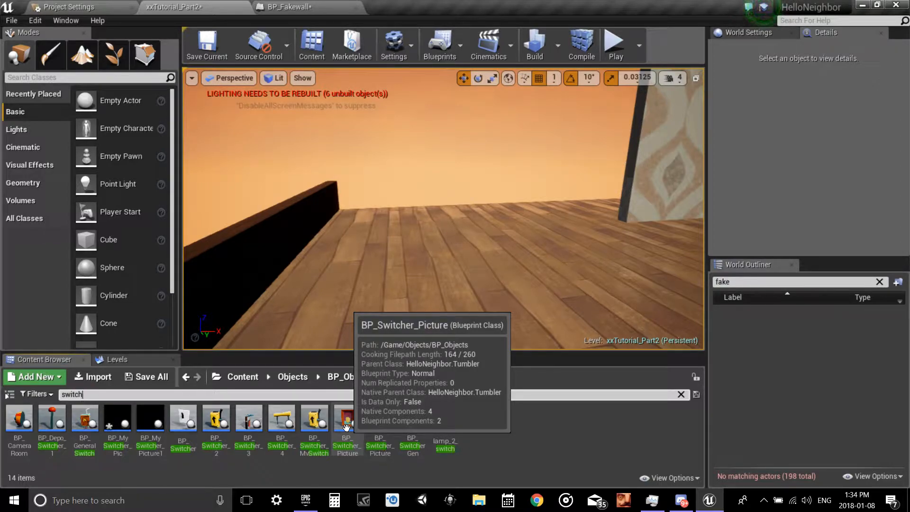
{"action": "left_click", "coordinate": [346, 417]}
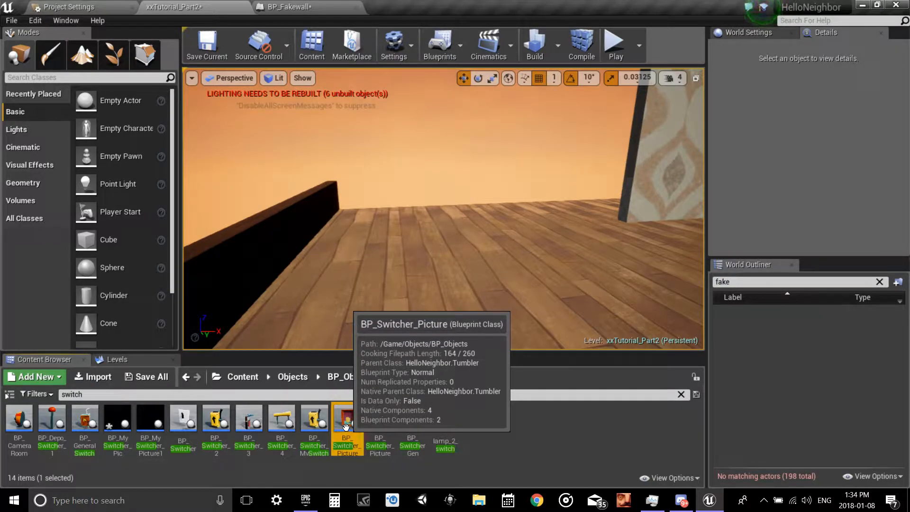
{"action": "right_click", "coordinate": [346, 417]}
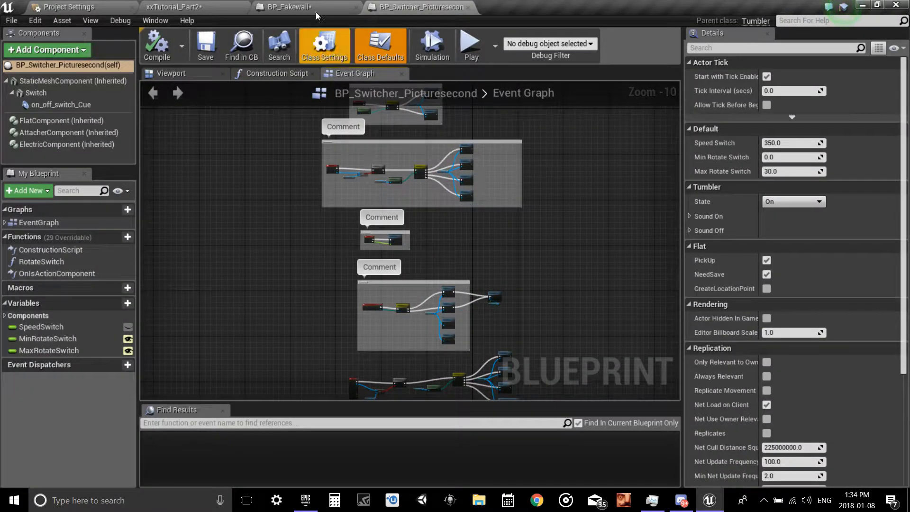
- Place and raise the picture switcher in the level, then return to the Objects folder
{"action": "left_click", "coordinate": [286, 7]}
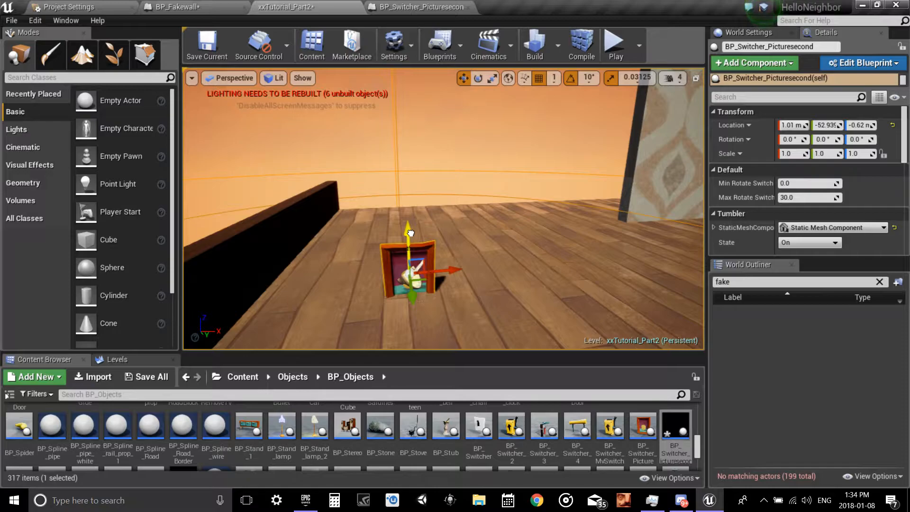
{"action": "left_click_drag", "start_coordinate": [409, 233], "coordinate": [410, 224]}
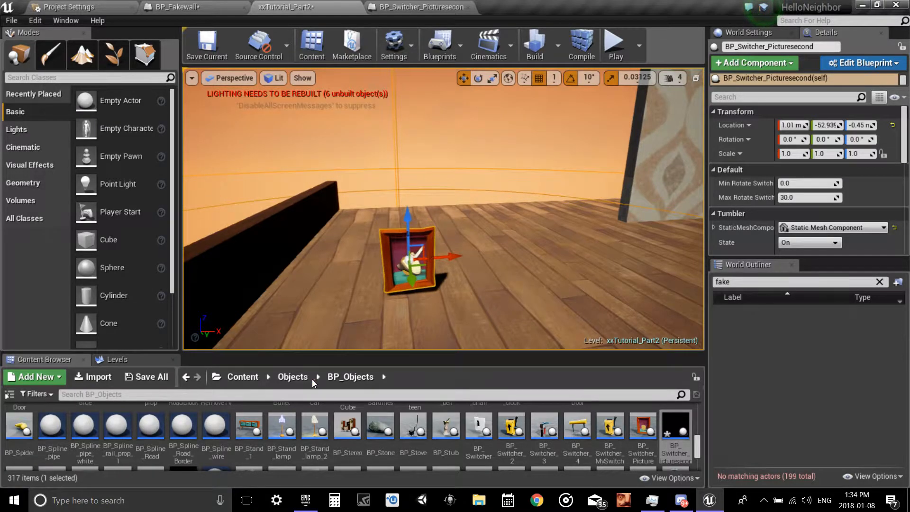
{"action": "left_click", "coordinate": [293, 376]}
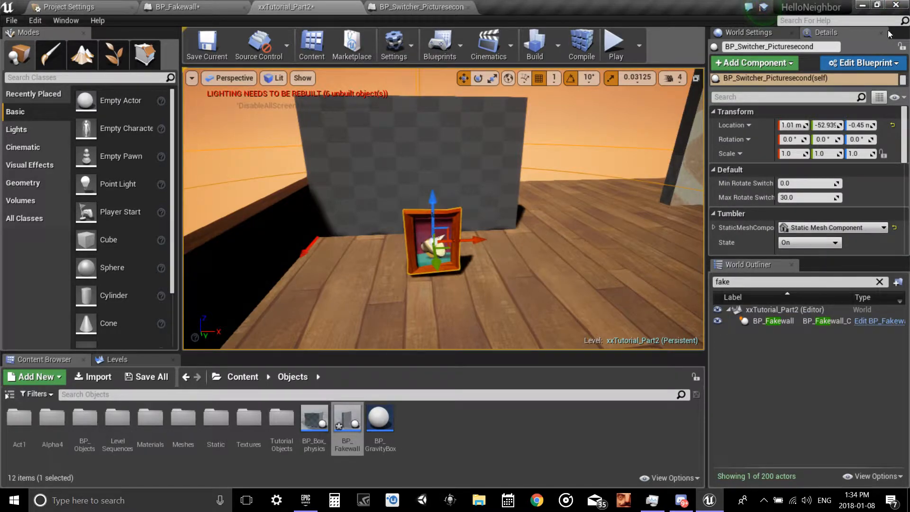
- Open BP_Switcher_Picturesecond's Event Graph and review its Switch on EMovingState logic
{"action": "left_click", "coordinate": [863, 63]}
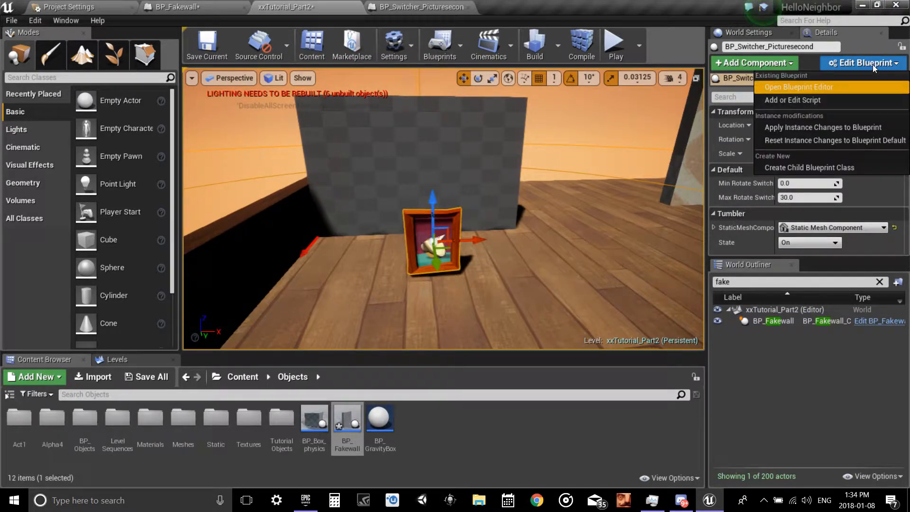
{"action": "mouse_move", "coordinate": [395, 6]}
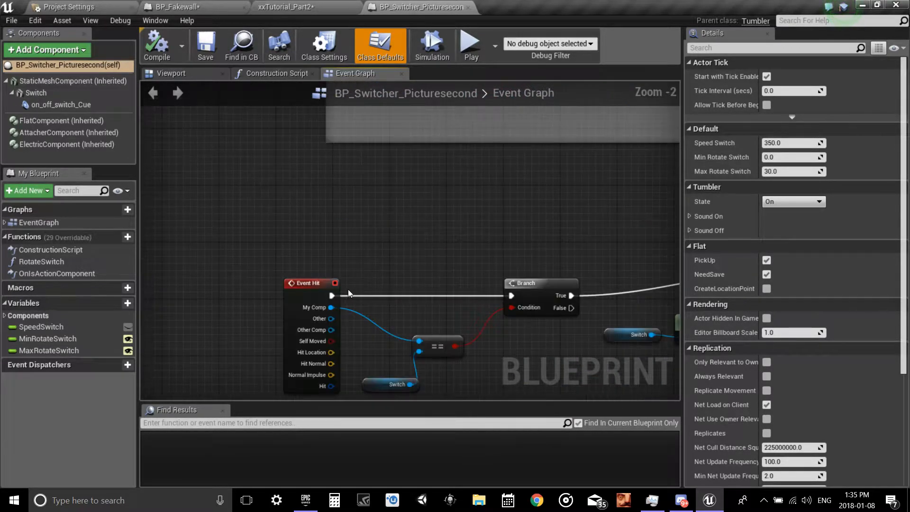
{"action": "scroll", "scroll_direction": "down", "scroll_amount": 3}
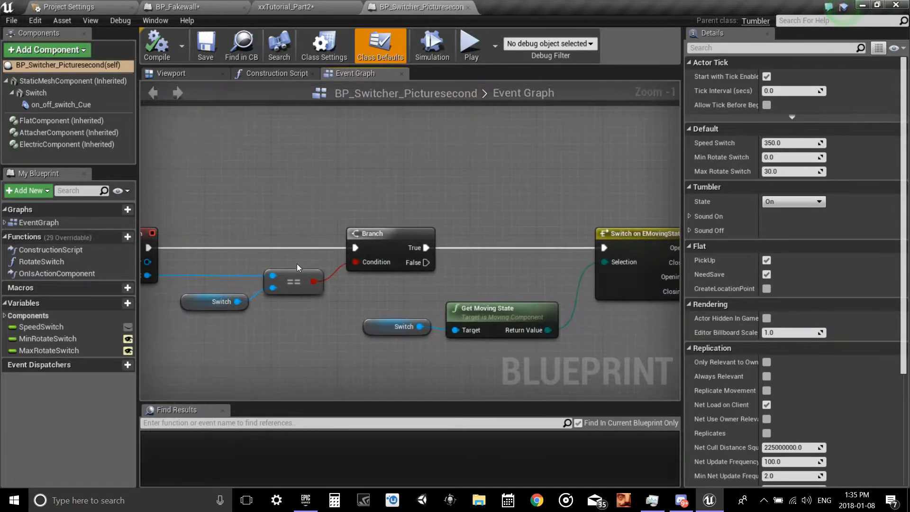
{"action": "scroll", "scroll_direction": "down", "scroll_amount": 3}
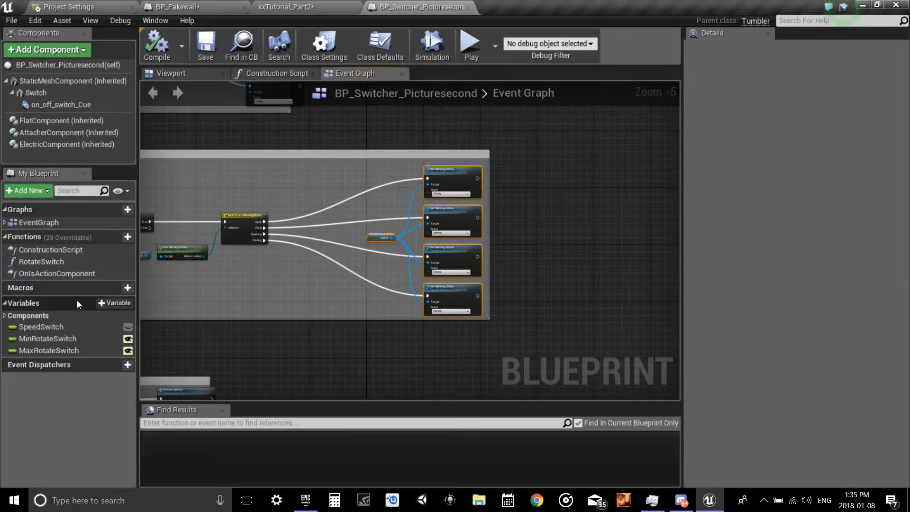
- Add a Boolean variable named PictureUnlocked and compile the blueprint
{"action": "left_click", "coordinate": [114, 303]}
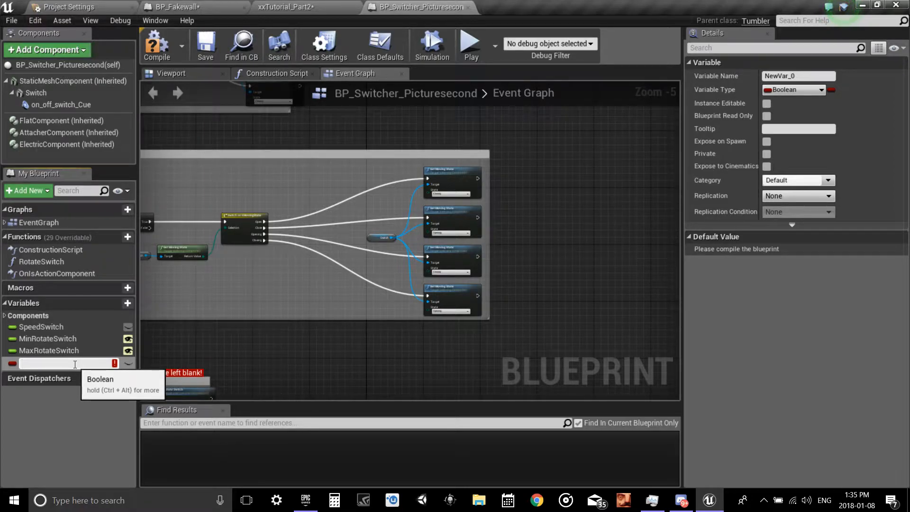
{"action": "type", "text": "Picture"}
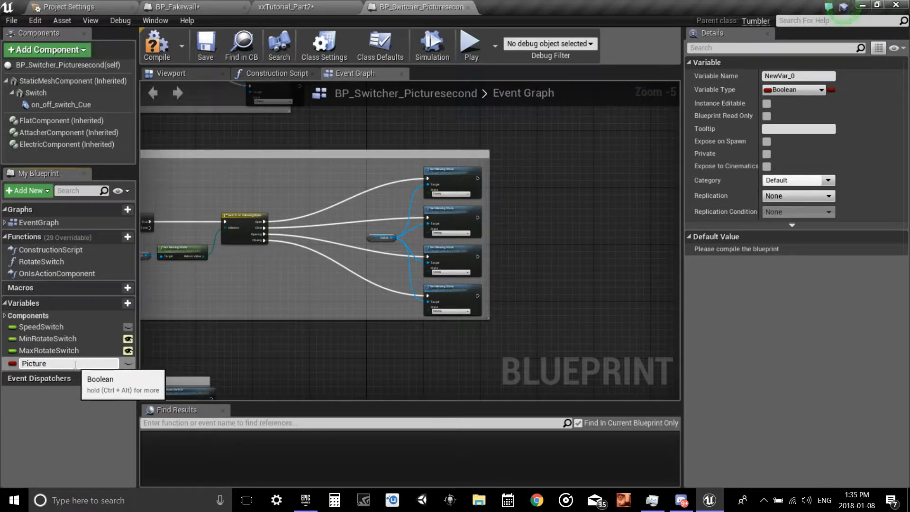
{"action": "type", "text": "PictureUnlocked"}
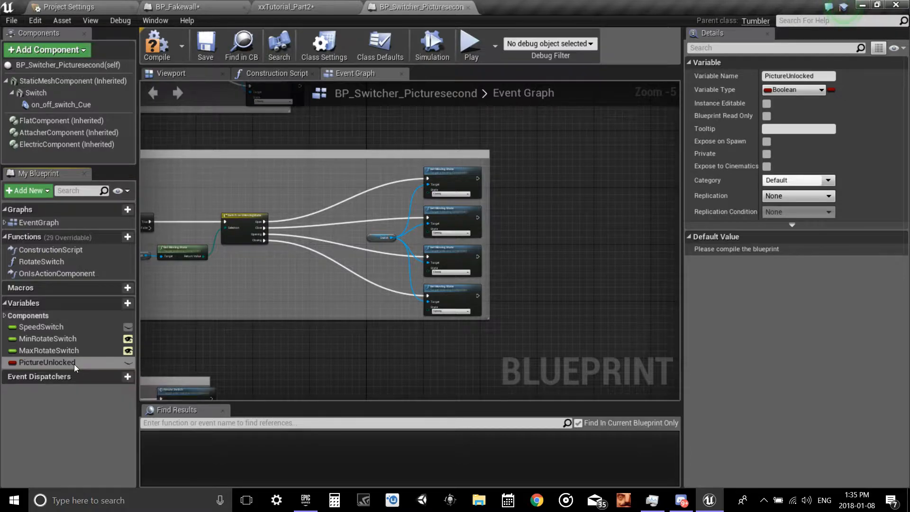
{"action": "mouse_move", "coordinate": [128, 362]}
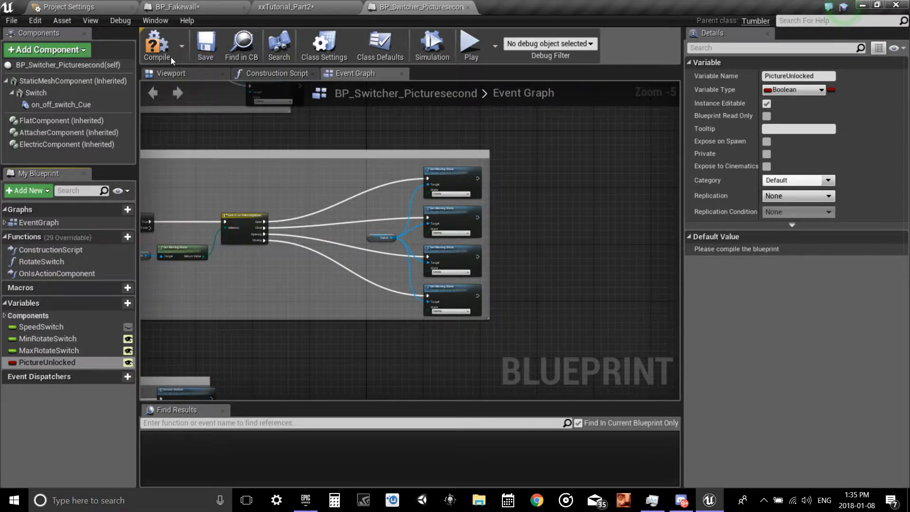
{"action": "left_click", "coordinate": [157, 45]}
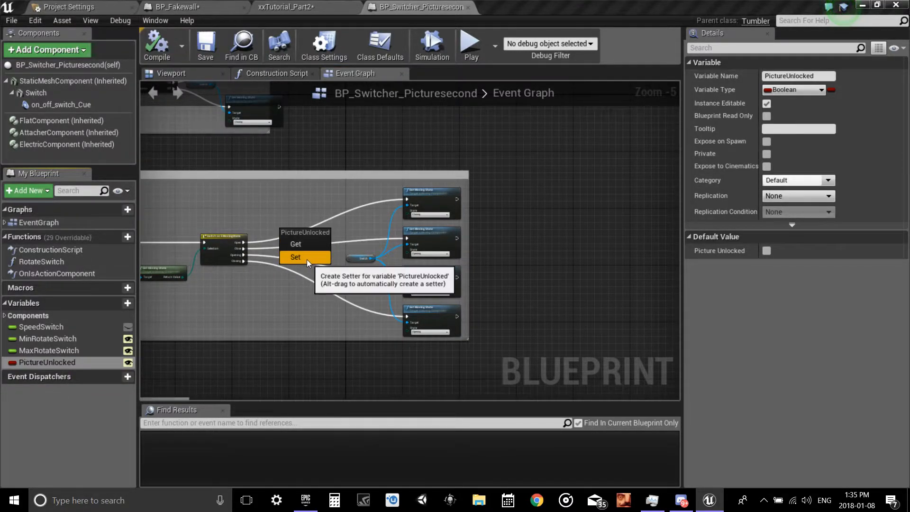
- Place four SET PictureUnlocked nodes beside the Open, Opening, Close and Closing switch outputs
{"action": "left_click", "coordinate": [296, 257]}
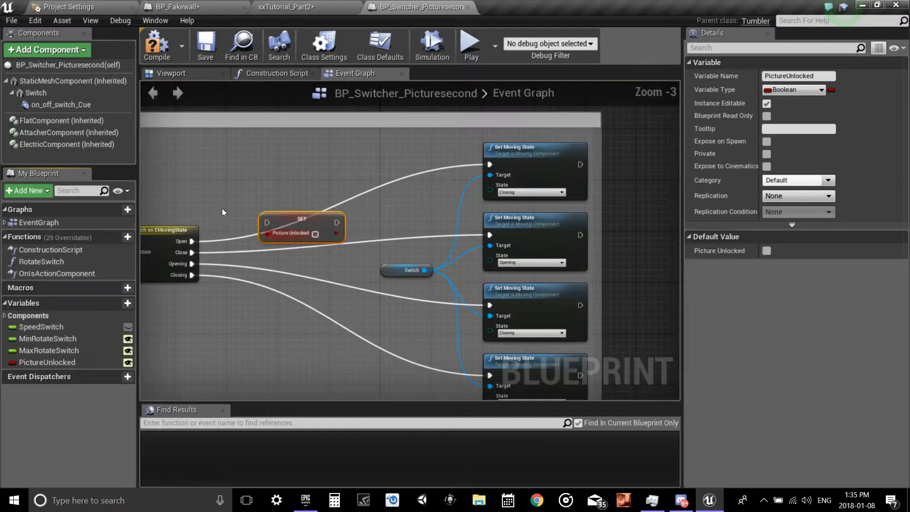
{"action": "left_click_drag", "start_coordinate": [300, 227], "coordinate": [307, 200]}
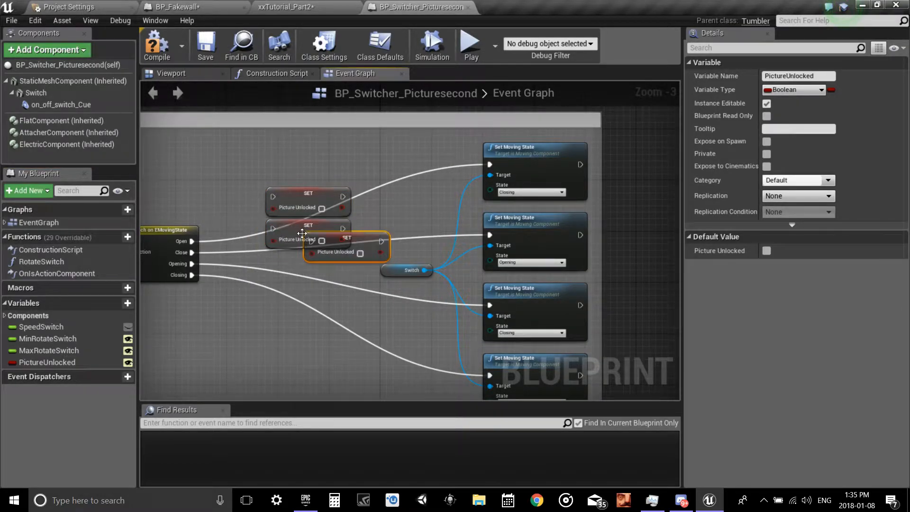
{"action": "left_click_drag", "start_coordinate": [347, 238], "coordinate": [313, 270]}
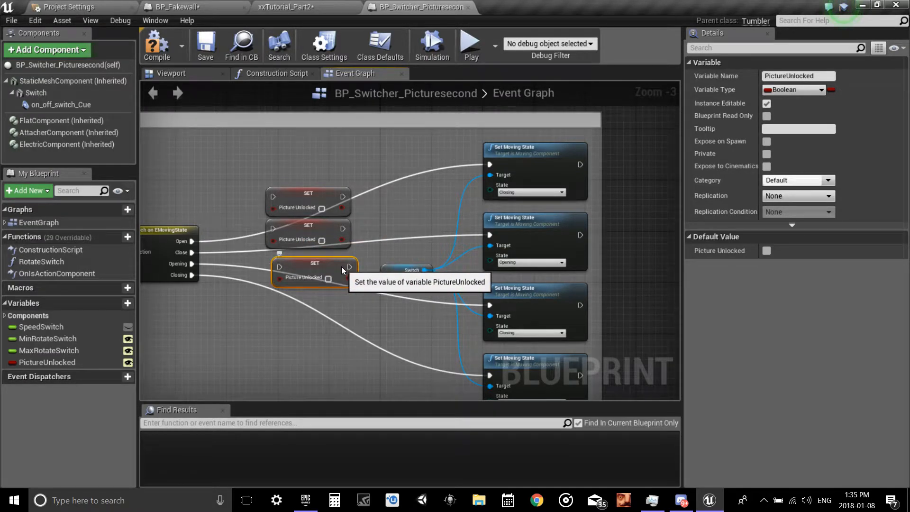
{"action": "left_click_drag", "start_coordinate": [307, 268], "coordinate": [345, 298]}
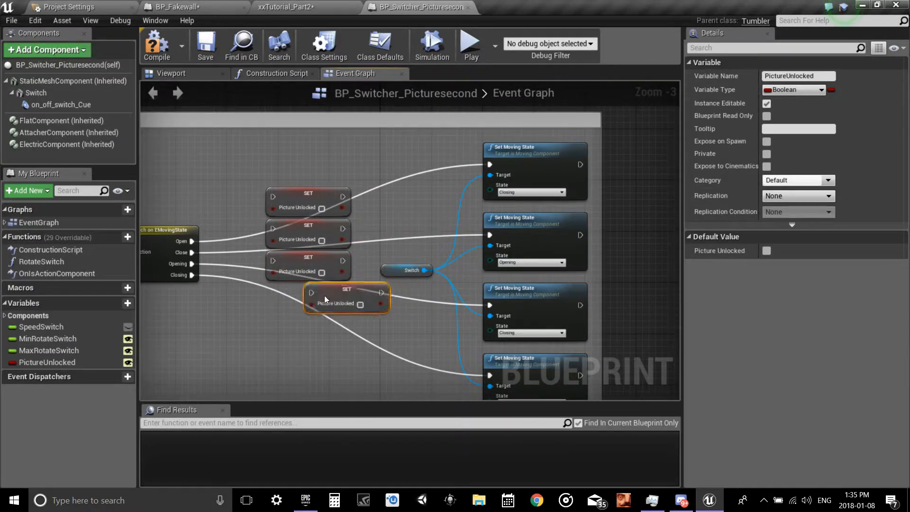
{"action": "left_click_drag", "start_coordinate": [345, 298], "coordinate": [307, 297]}
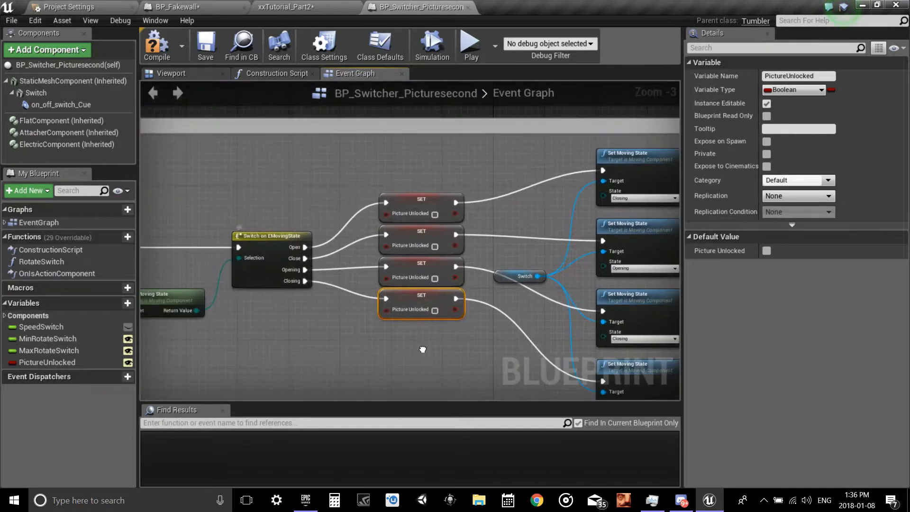
{"action": "mouse_move", "coordinate": [435, 213]}
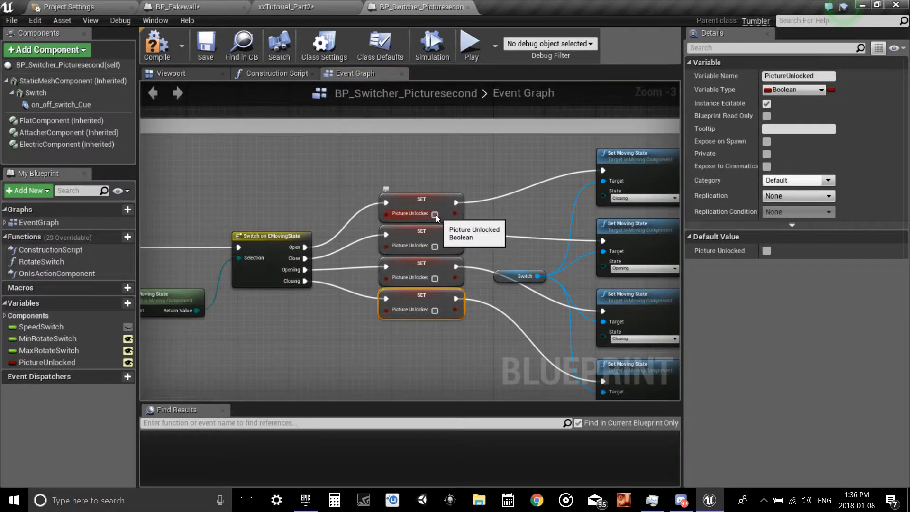
- Make the Open and Opening setters assign true, then return to the level editor
{"action": "left_click", "coordinate": [434, 213]}
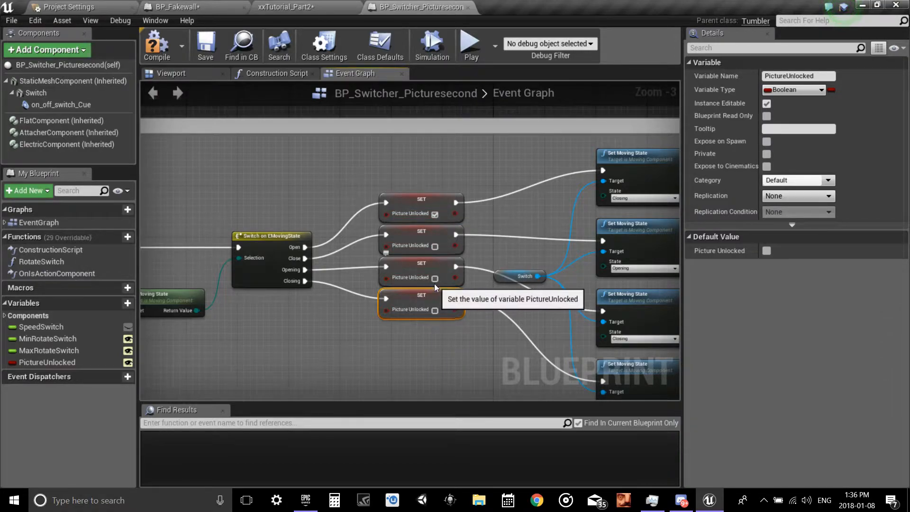
{"action": "left_click_drag", "start_coordinate": [348, 168], "coordinate": [435, 377]}
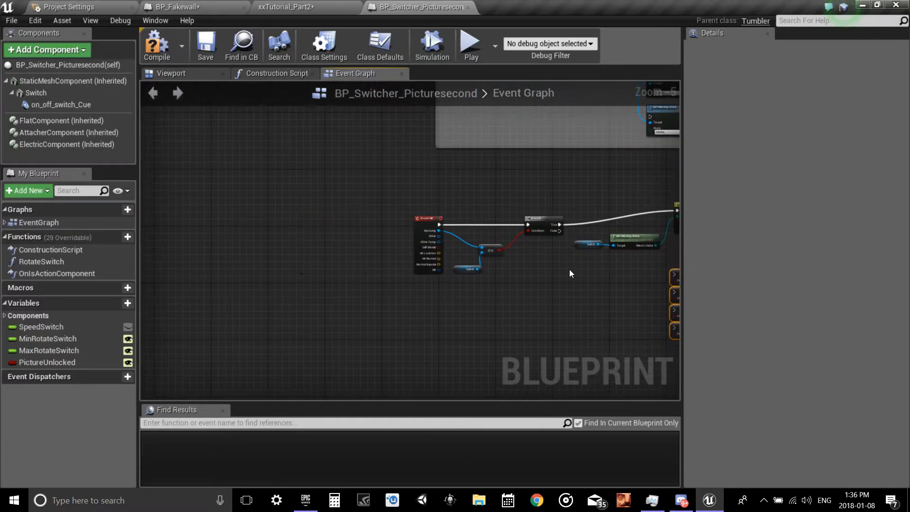
{"action": "scroll", "scroll_direction": "down", "scroll_amount": 3}
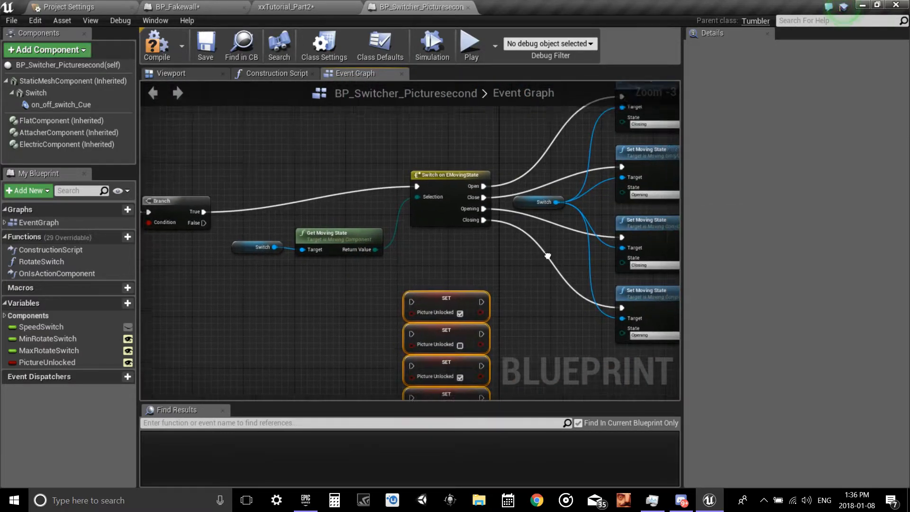
{"action": "scroll", "scroll_direction": "down", "scroll_amount": 3}
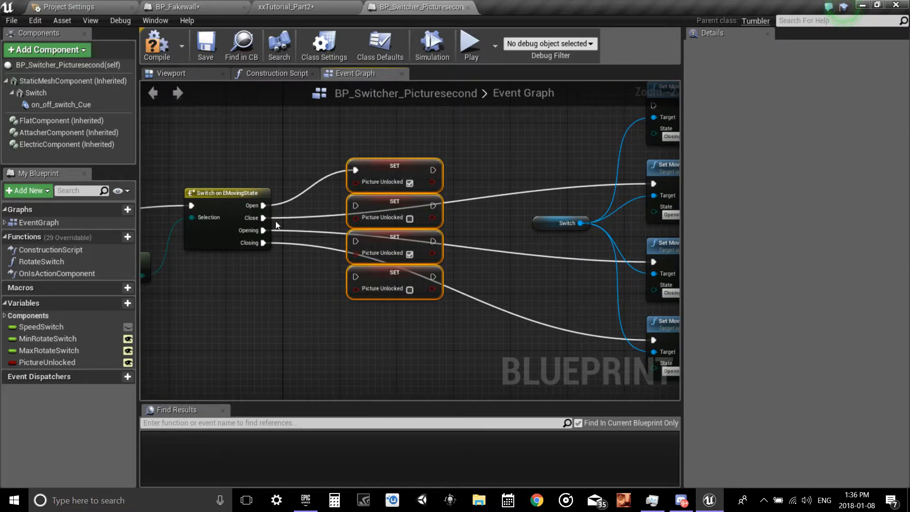
{"action": "mouse_move", "coordinate": [262, 230]}
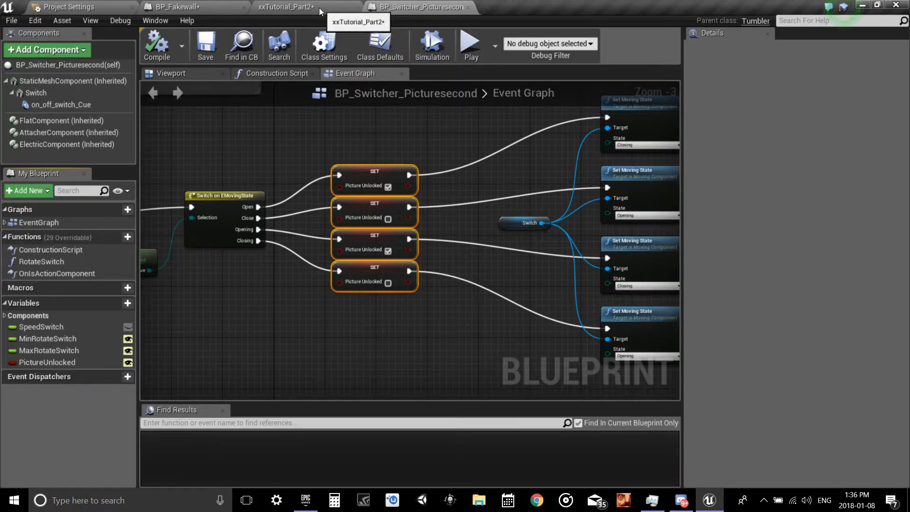
{"action": "left_click", "coordinate": [186, 7]}
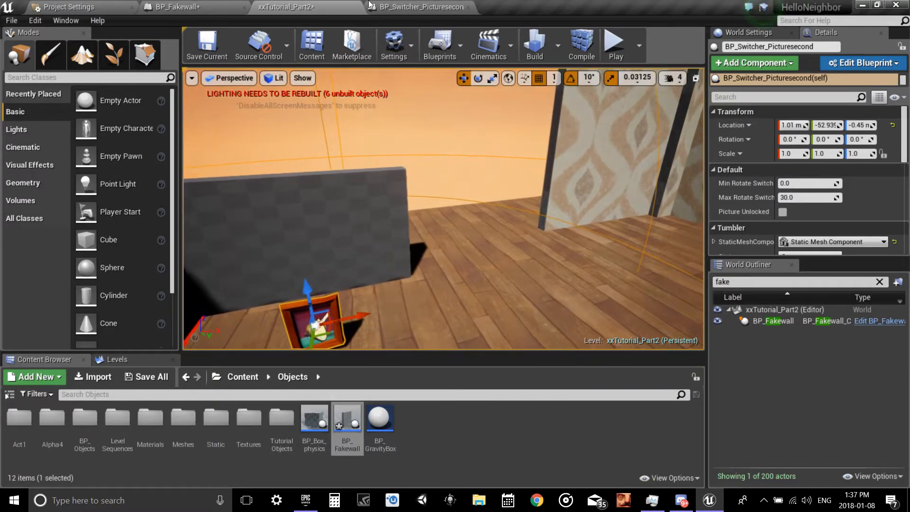
- Open the xxTutorial_Part2 level blueprint from the Blueprints toolbar menu
{"action": "left_click", "coordinate": [440, 44]}
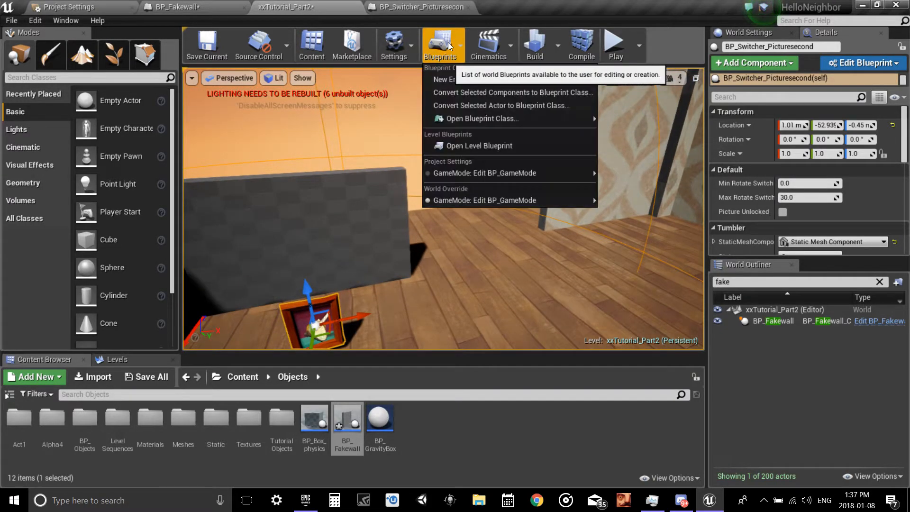
{"action": "left_click", "coordinate": [478, 146]}
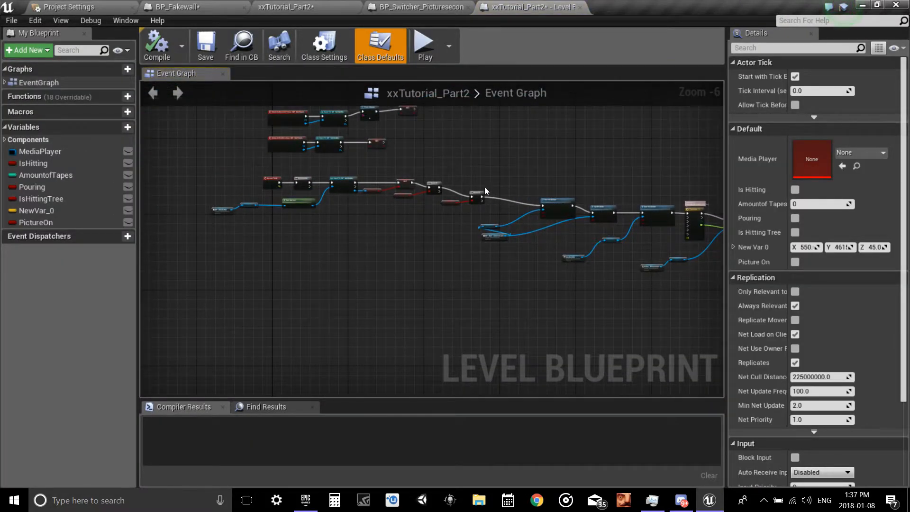
- Locate the existing Event Tick chain feeding the Sequence node via the node search
{"action": "left_click_drag", "start_coordinate": [484, 192], "coordinate": [413, 281]}
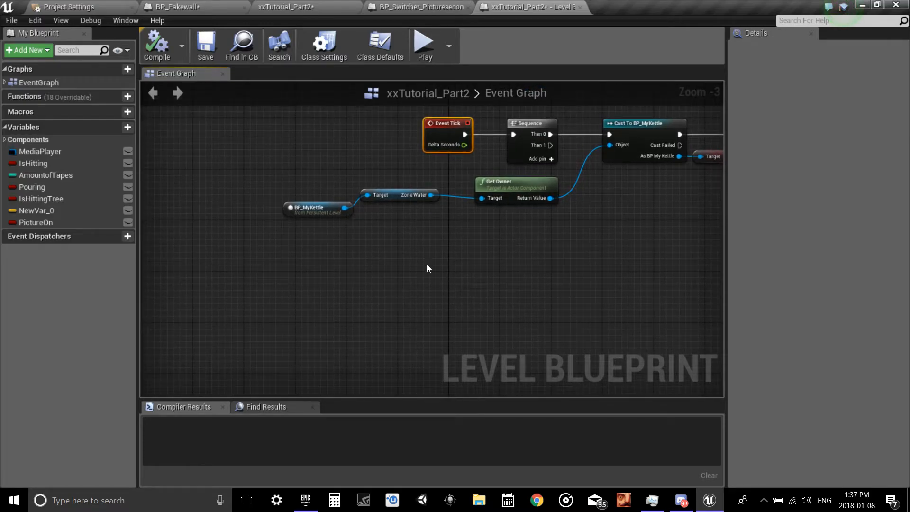
{"action": "right_click", "coordinate": [427, 269]}
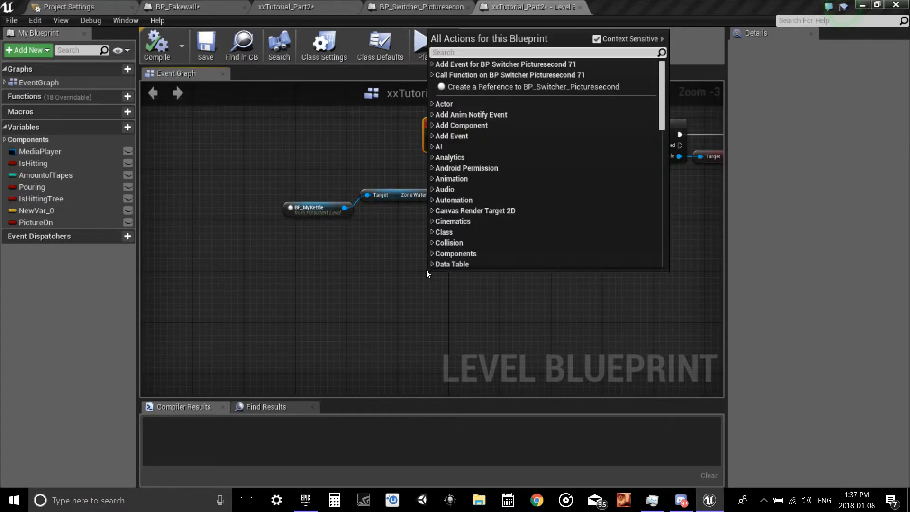
{"action": "type", "text": "event"}
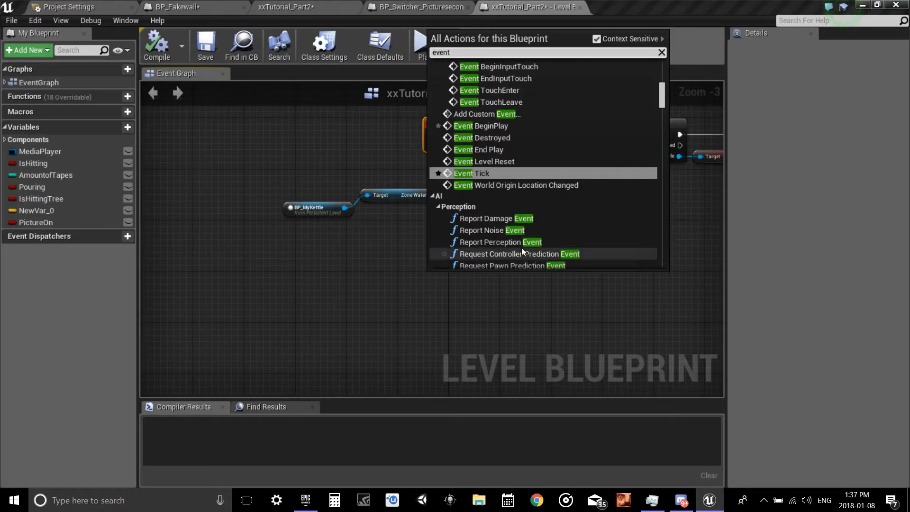
{"action": "left_click", "coordinate": [481, 173]}
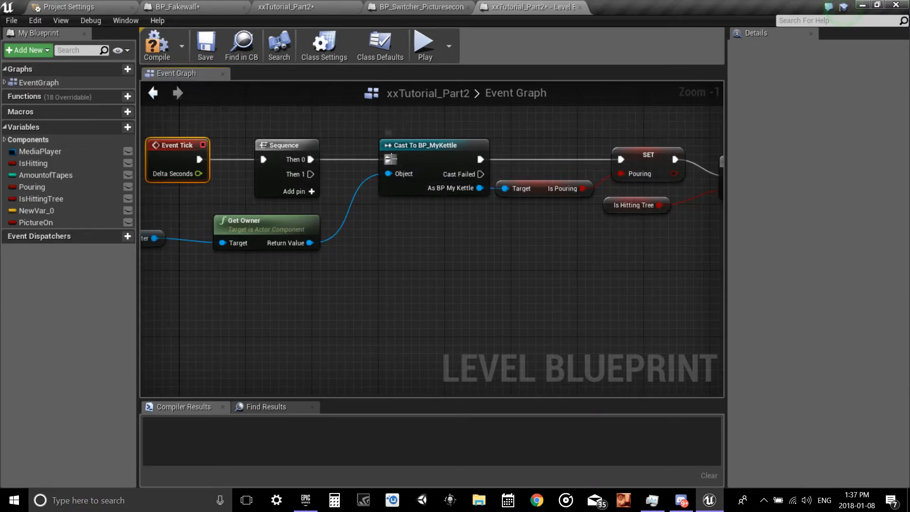
{"action": "left_click", "coordinate": [297, 191]}
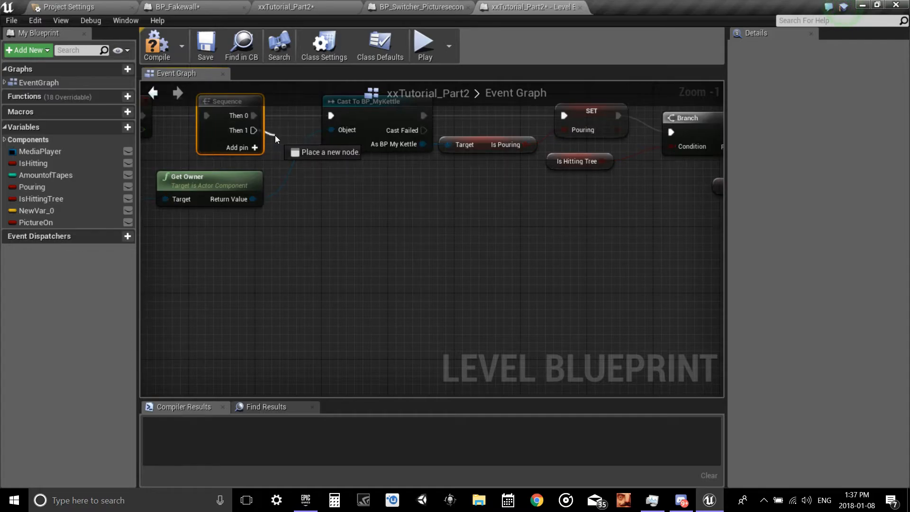
- Add a Cast To BP_Switcher_Picturesecond node from the Sequence's Then 1 output
{"action": "left_click_drag", "start_coordinate": [254, 129], "coordinate": [314, 278]}
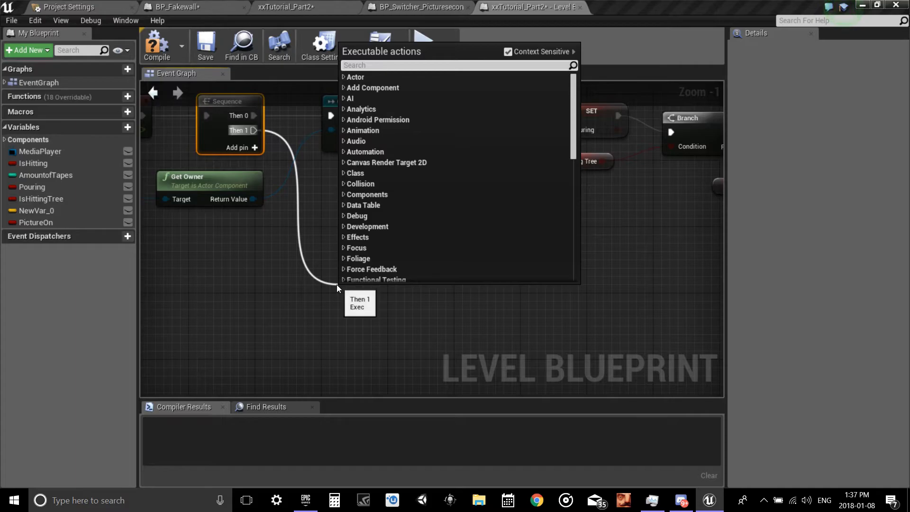
{"action": "type", "text": "cast to"}
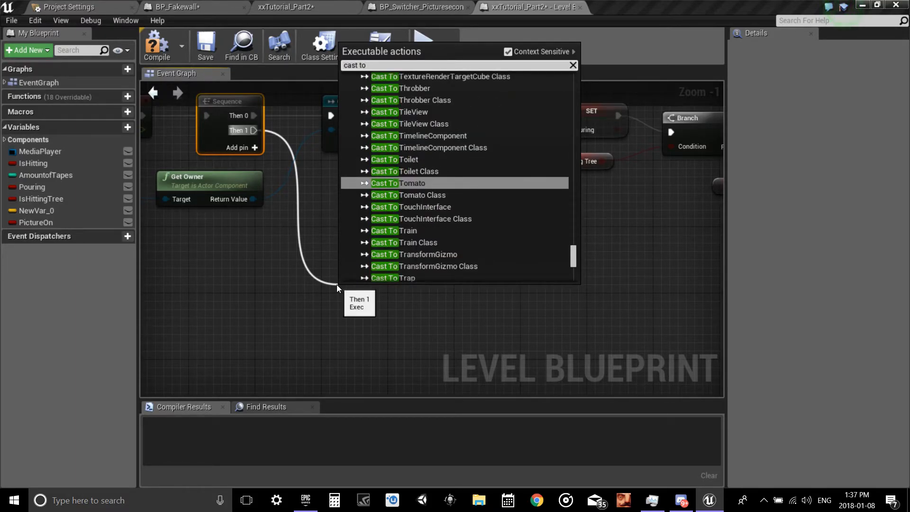
{"action": "type", "text": "switcher pic"}
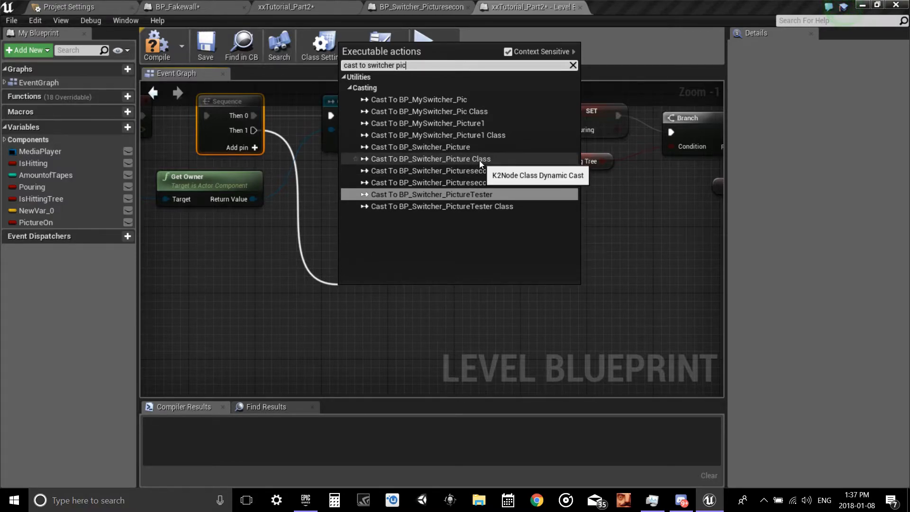
{"action": "mouse_move", "coordinate": [499, 187]}
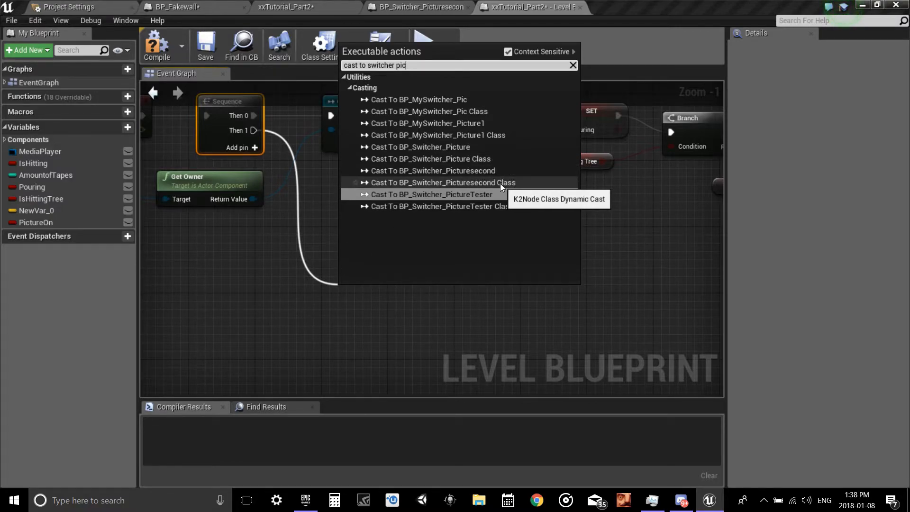
{"action": "mouse_move", "coordinate": [440, 171]}
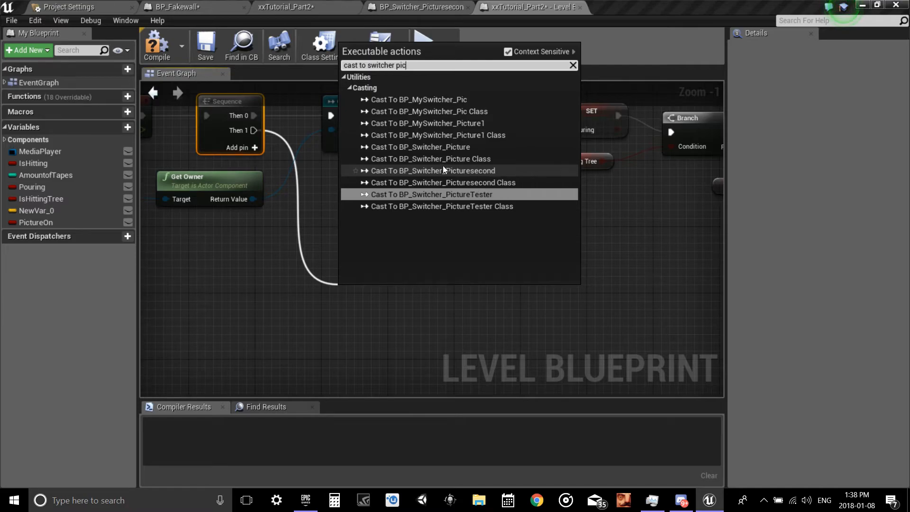
{"action": "left_click", "coordinate": [432, 169]}
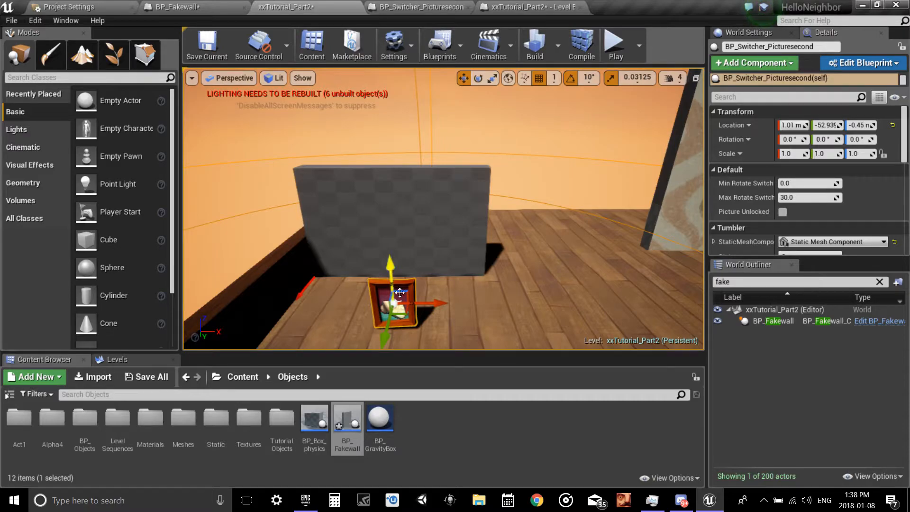
- Add a BP_Switcher_Picturesecond reference node and search 'get' from its pin
{"action": "left_click", "coordinate": [530, 6]}
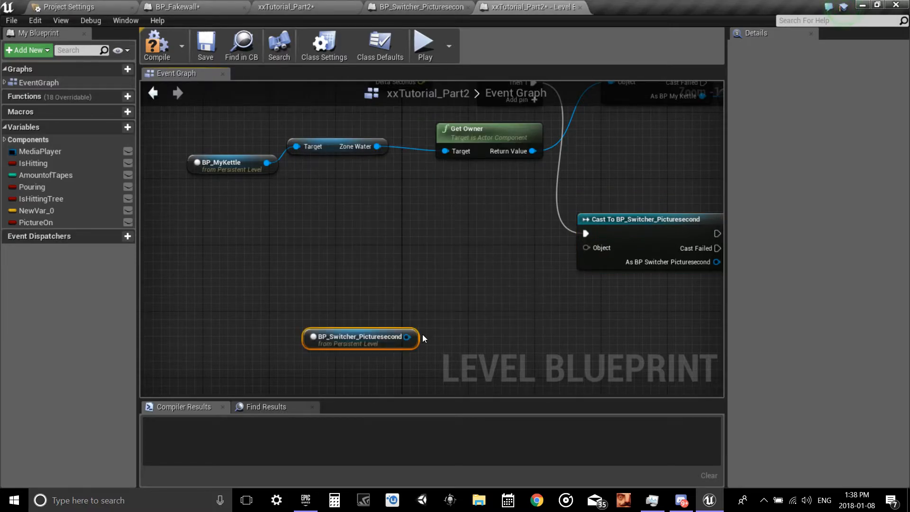
{"action": "left_click_drag", "start_coordinate": [407, 336], "coordinate": [464, 299]}
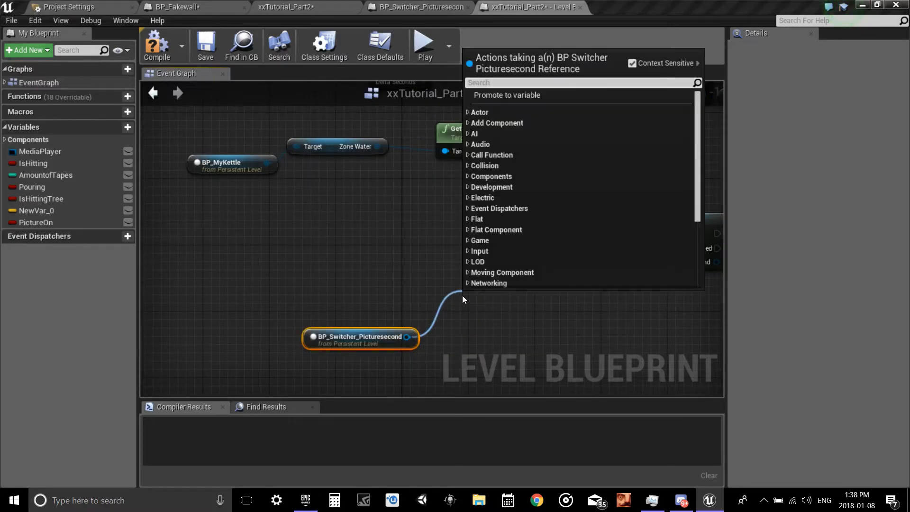
{"action": "type", "text": "get"}
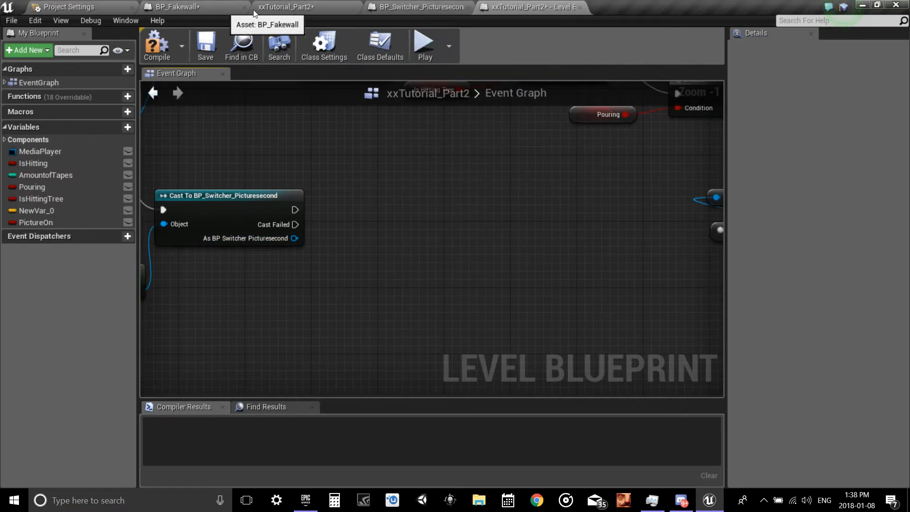
- Review the SET Picture Unlocked nodes in BP_Switcher_Picturesecond's event graph
{"action": "left_click", "coordinate": [417, 6]}
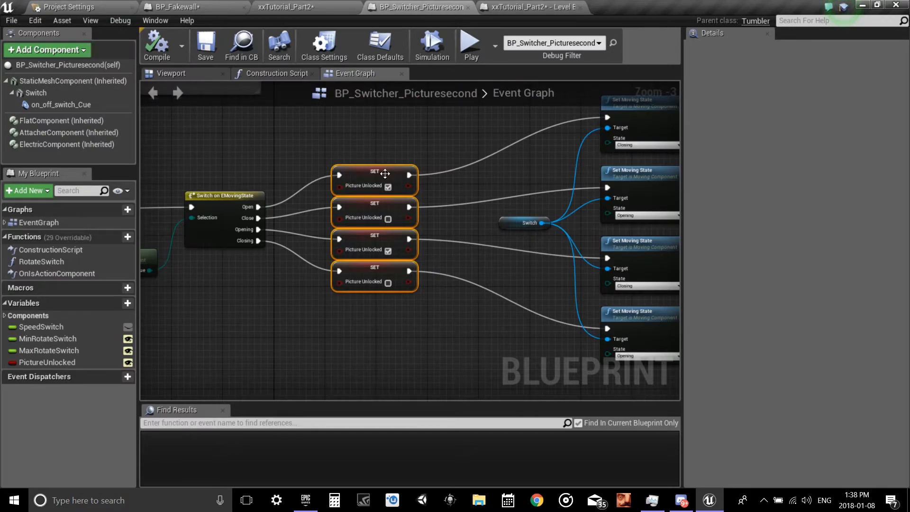
{"action": "mouse_move", "coordinate": [128, 362]}
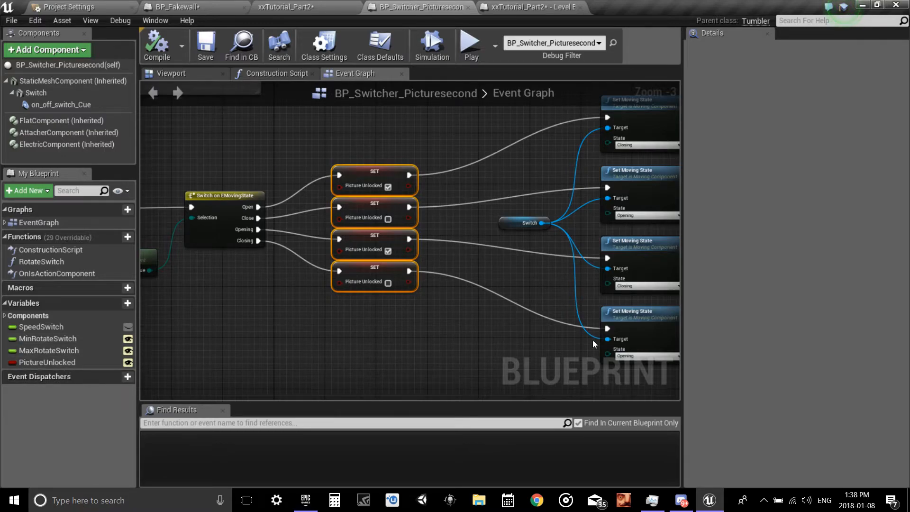
{"action": "mouse_move", "coordinate": [313, 149]}
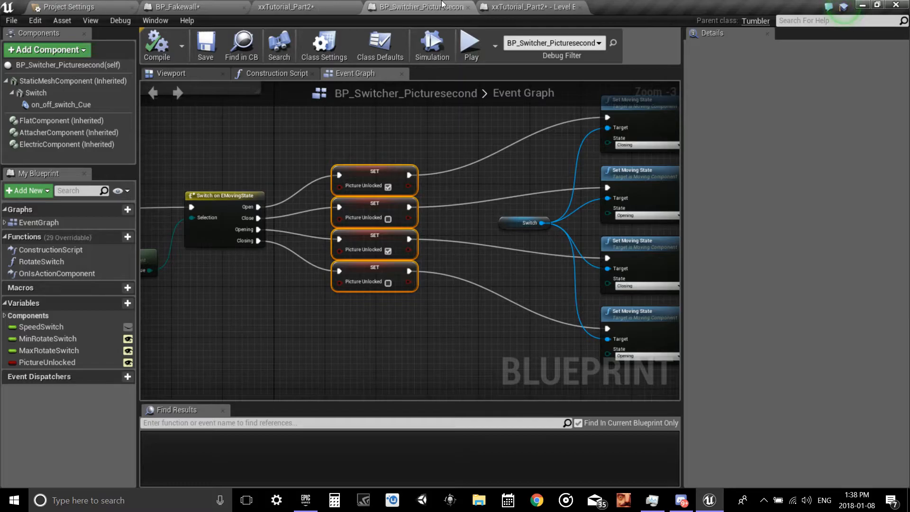
- Add a Get Picture Unlocked node from the cast's As BP Switcher Picturesecond output
{"action": "left_click", "coordinate": [528, 6]}
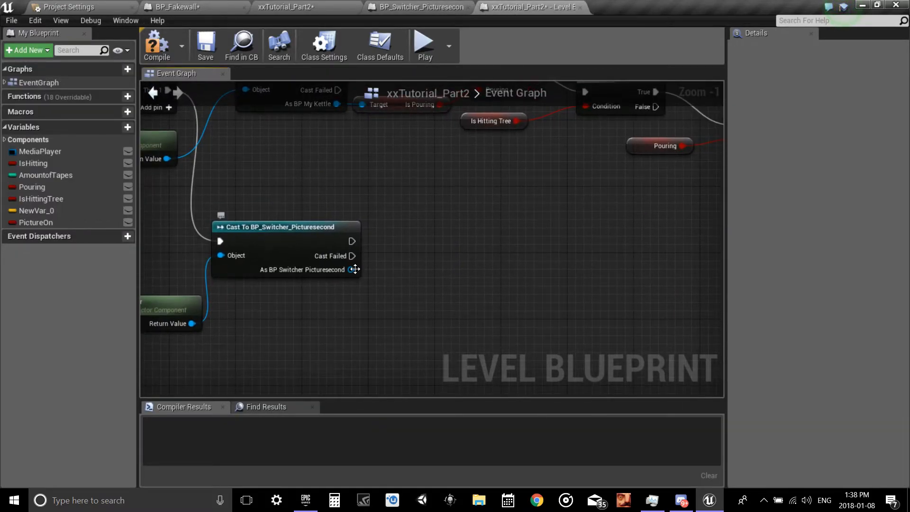
{"action": "left_click_drag", "start_coordinate": [351, 269], "coordinate": [449, 284]}
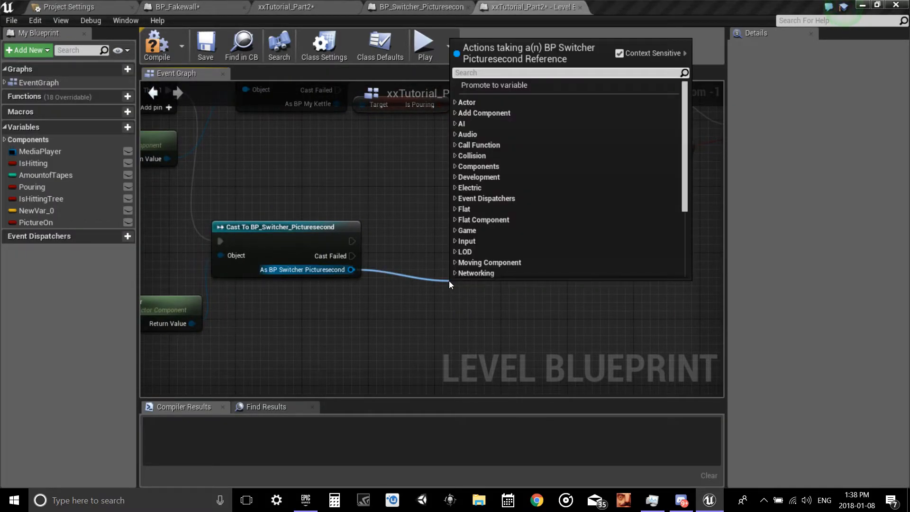
{"action": "type", "text": "get picture"}
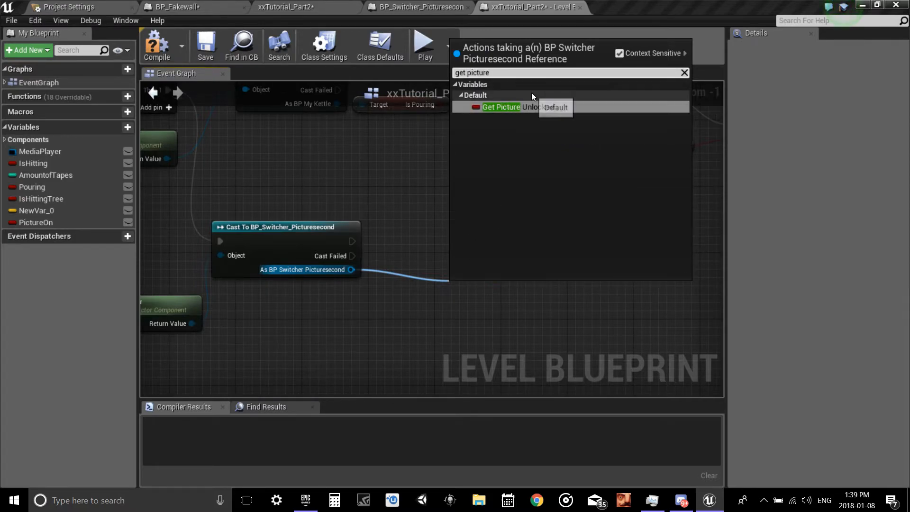
{"action": "left_click", "coordinate": [501, 107]}
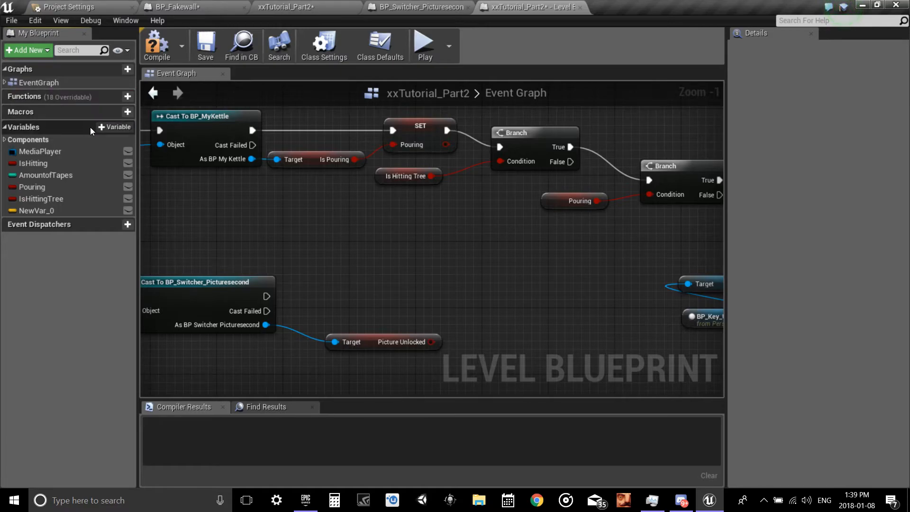
- Create boolean PictureUnlocked2 and a SET node fed by Picture Unlocked and the cast exec
{"action": "left_click", "coordinate": [116, 127]}
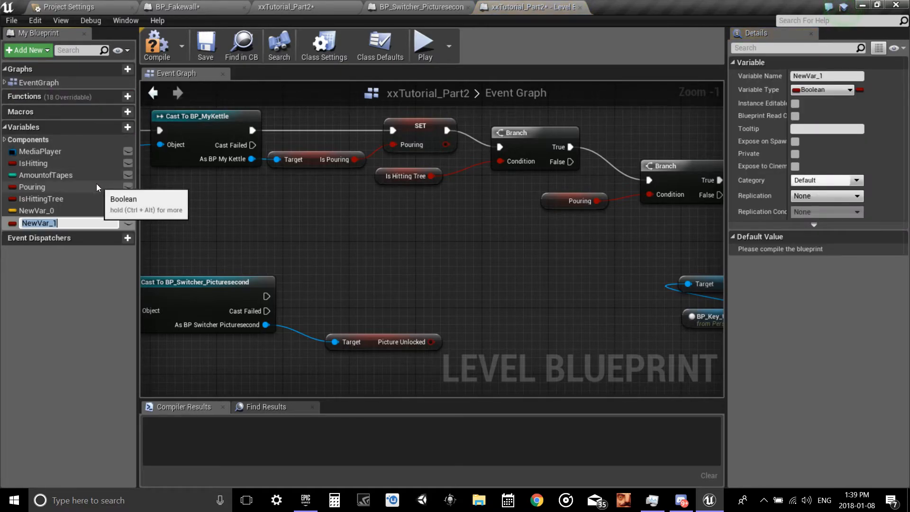
{"action": "type", "text": "PictureUnlocked2"}
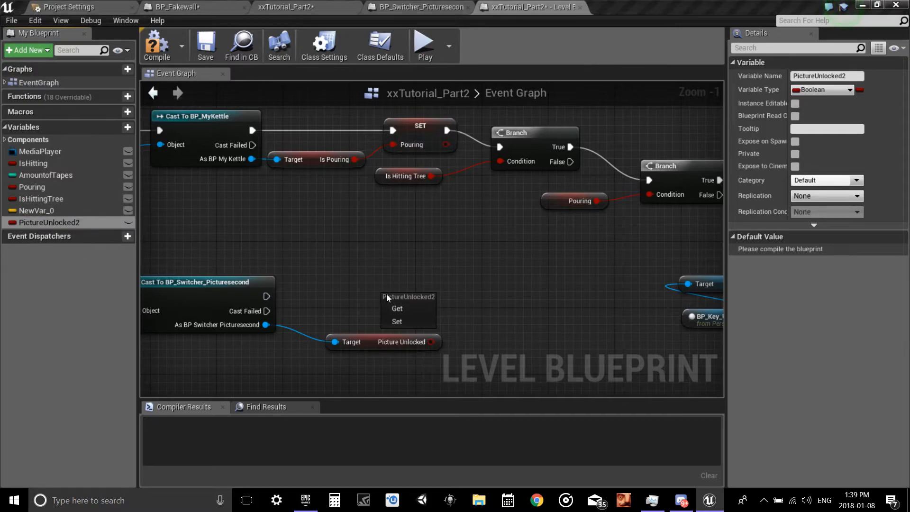
{"action": "left_click", "coordinate": [396, 322]}
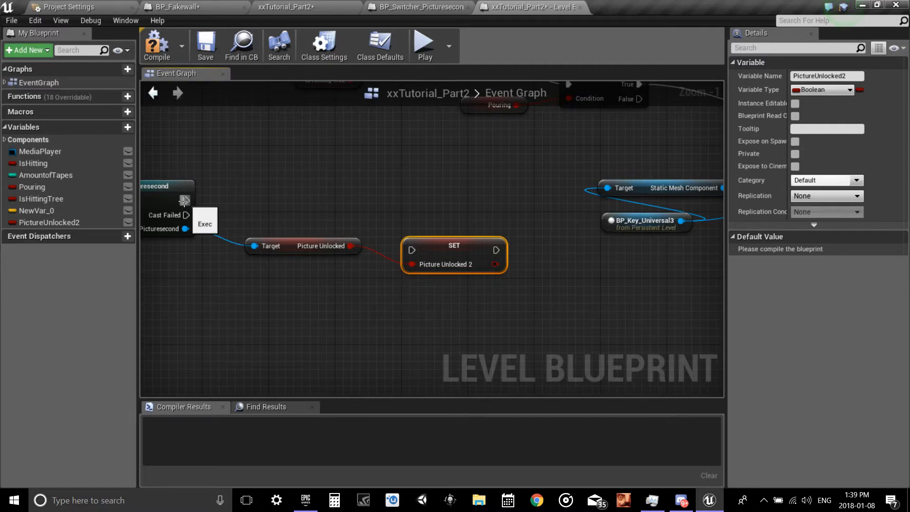
{"action": "left_click_drag", "start_coordinate": [186, 200], "coordinate": [412, 249]}
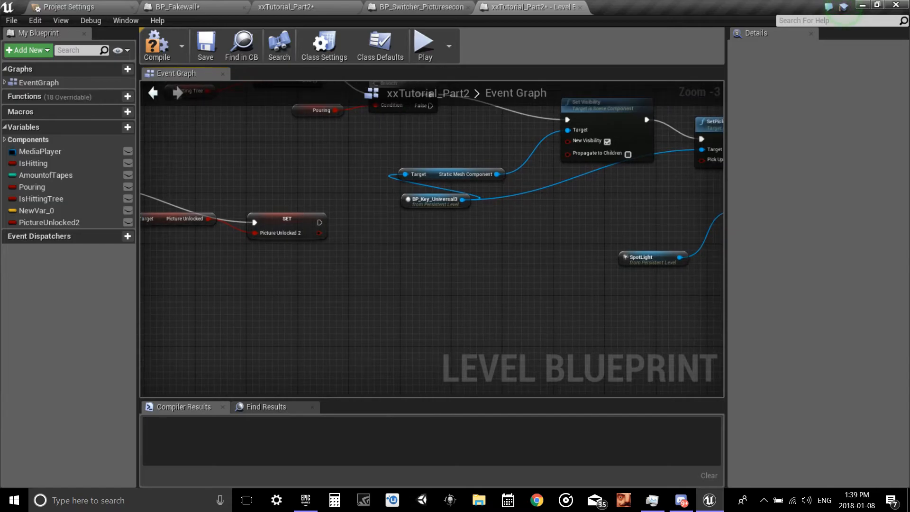
- Add a Branch after the setter conditioned on PictureUnlocked2, leading into the MovingDoor timeline
{"action": "left_click_drag", "start_coordinate": [320, 222], "coordinate": [360, 257]}
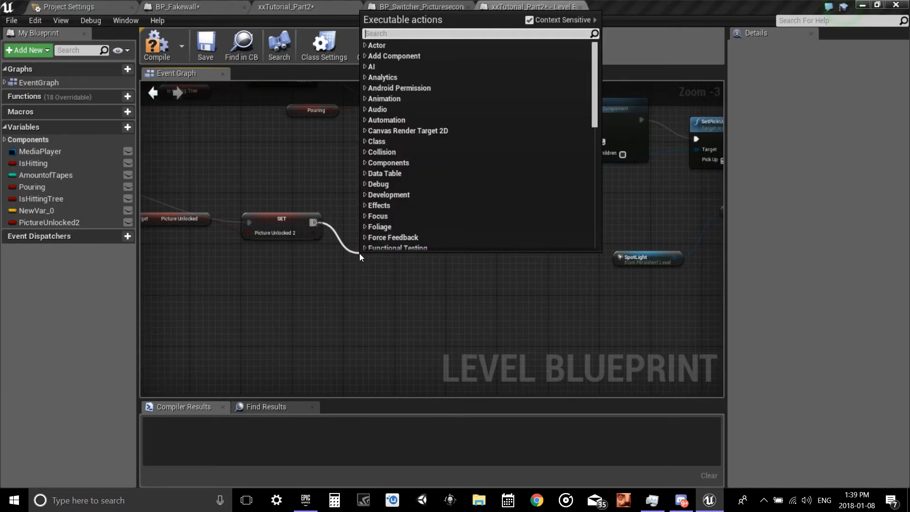
{"action": "left_click", "coordinate": [394, 268]}
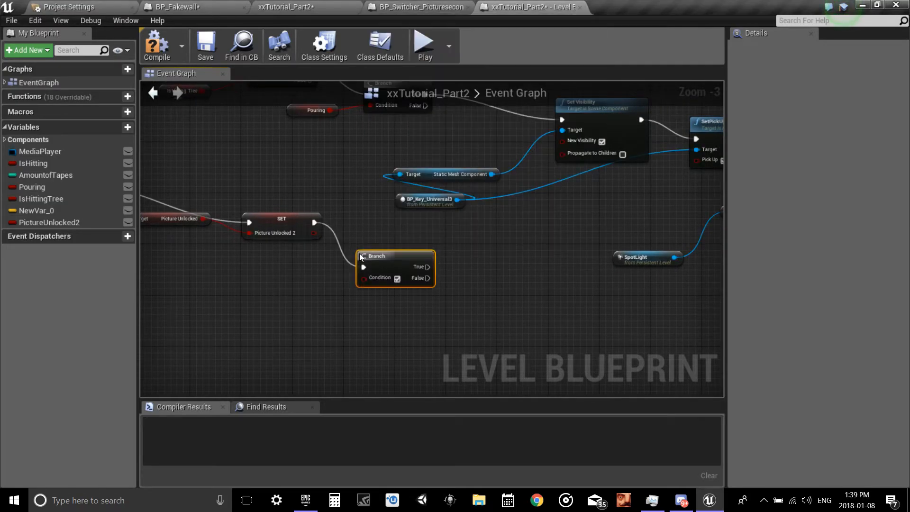
{"action": "left_click_drag", "start_coordinate": [376, 268], "coordinate": [382, 248]}
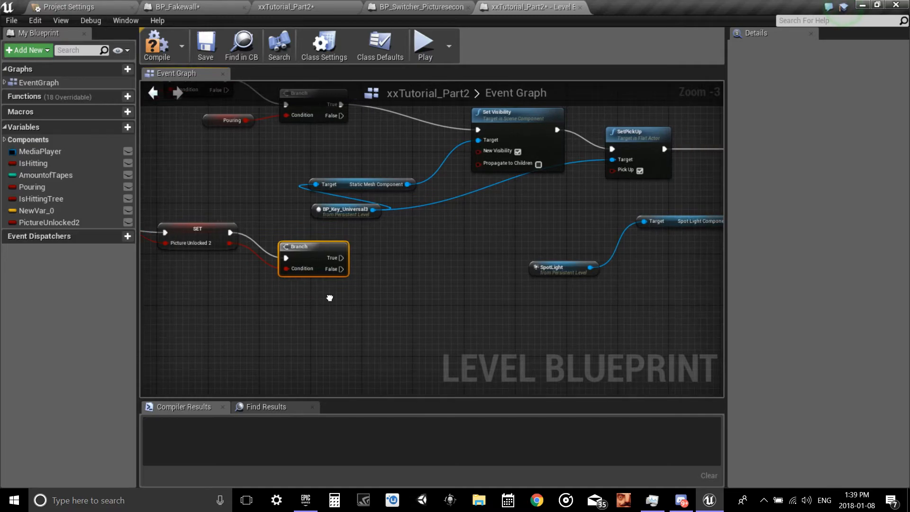
{"action": "left_click_drag", "start_coordinate": [341, 244], "coordinate": [404, 278]}
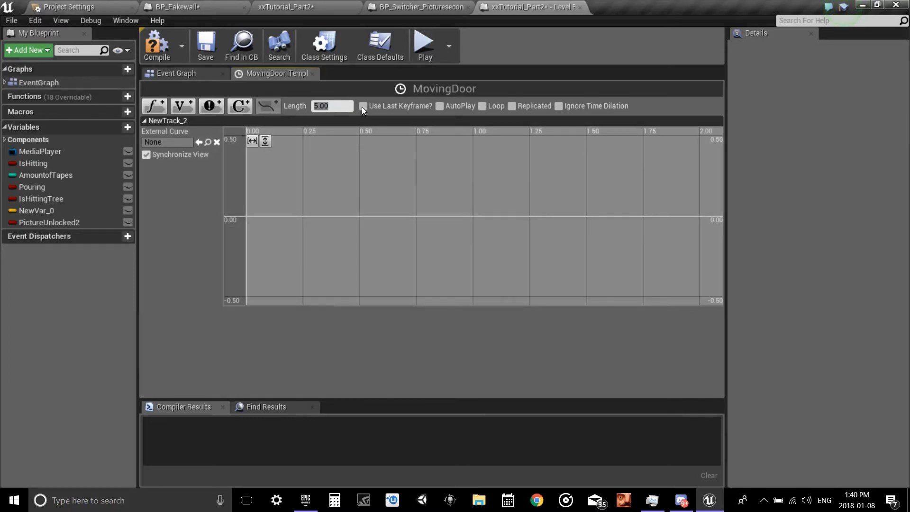
- Keep the timeline length at 2.00 and rename the float track to Speed
{"action": "type", "text": "2.00"}
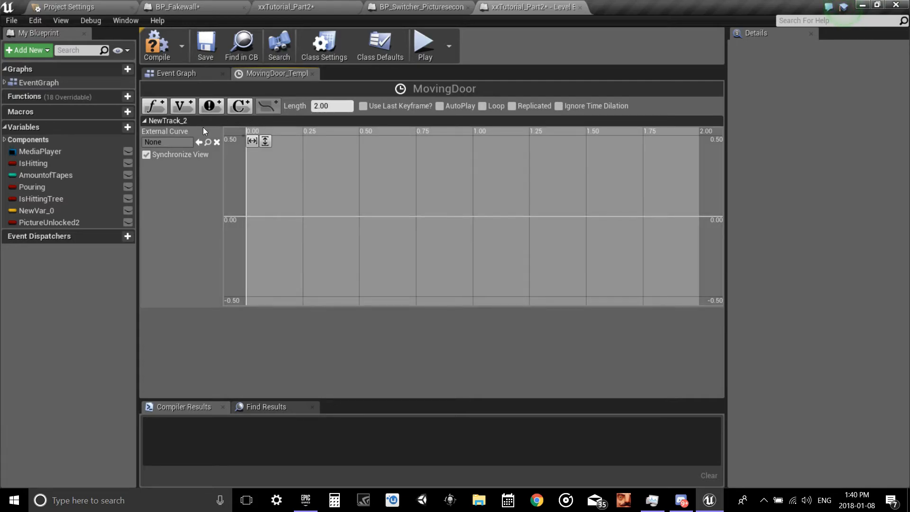
{"action": "double_click", "coordinate": [170, 120]}
{"action": "type", "text": "Spped"}
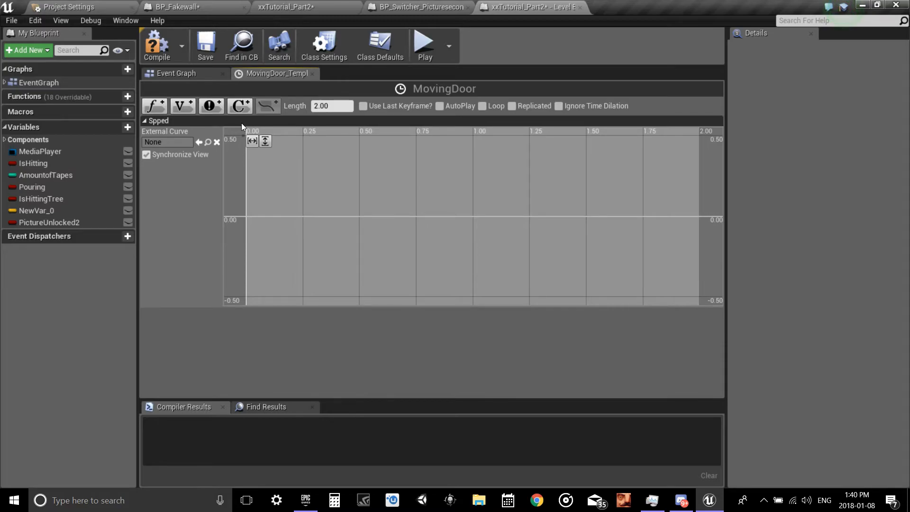
{"action": "double_click", "coordinate": [158, 120]}
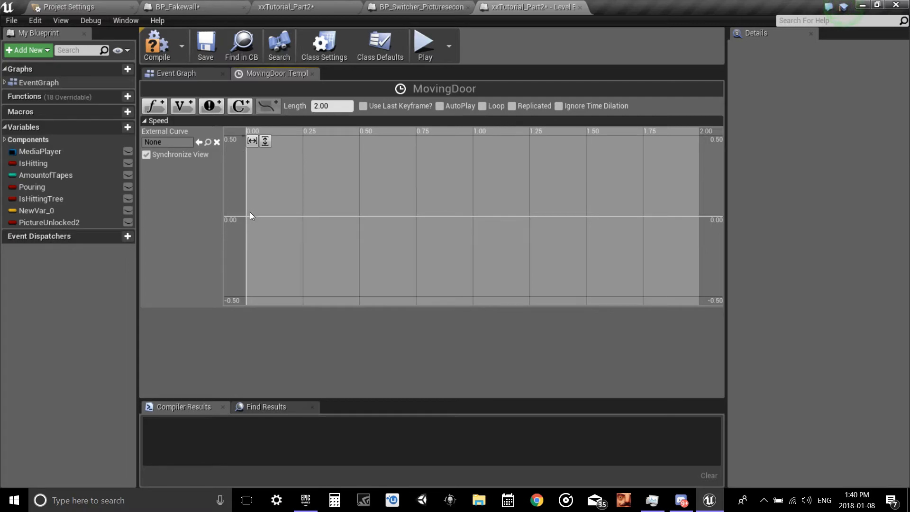
{"action": "mouse_move", "coordinate": [248, 219]}
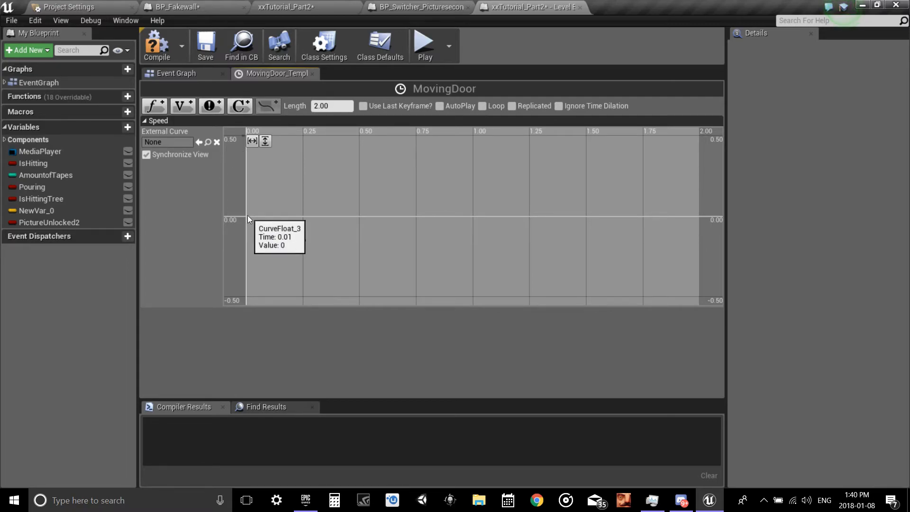
- Key the Speed curve at time 0 value 0 and time 2 value 90, fit to view
{"action": "left_click", "coordinate": [248, 216]}
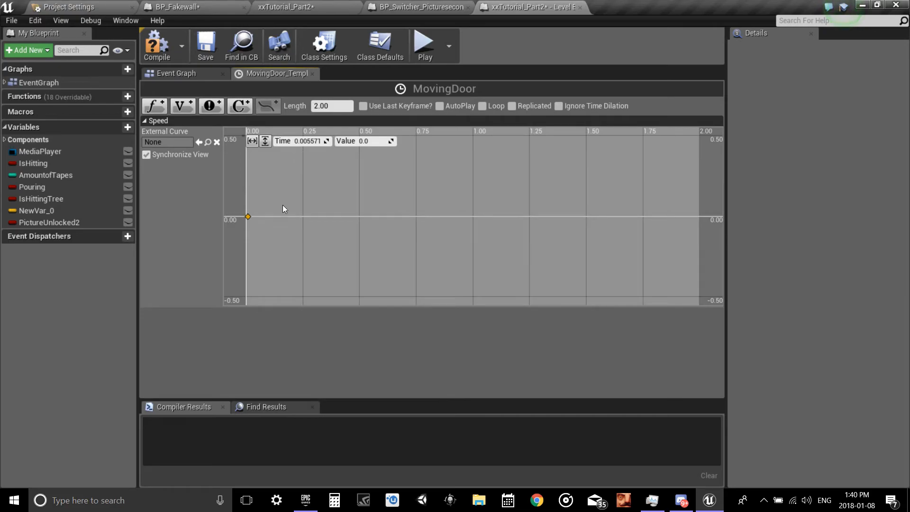
{"action": "left_click", "coordinate": [305, 141]}
{"action": "type", "text": "0"}
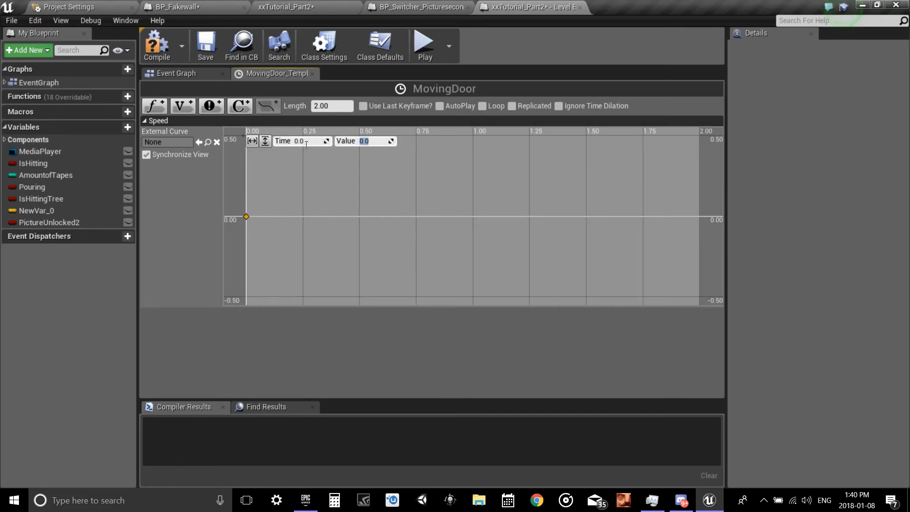
{"action": "mouse_move", "coordinate": [508, 223]}
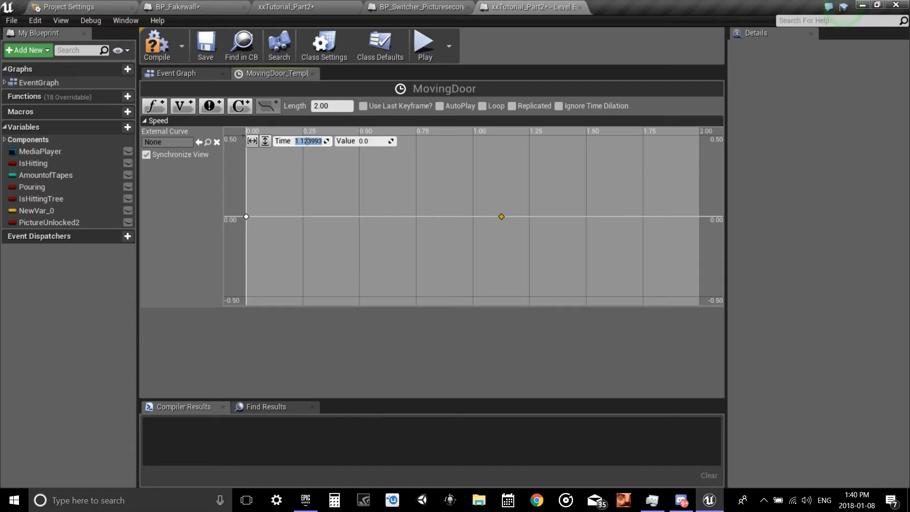
{"action": "left_click", "coordinate": [332, 105]}
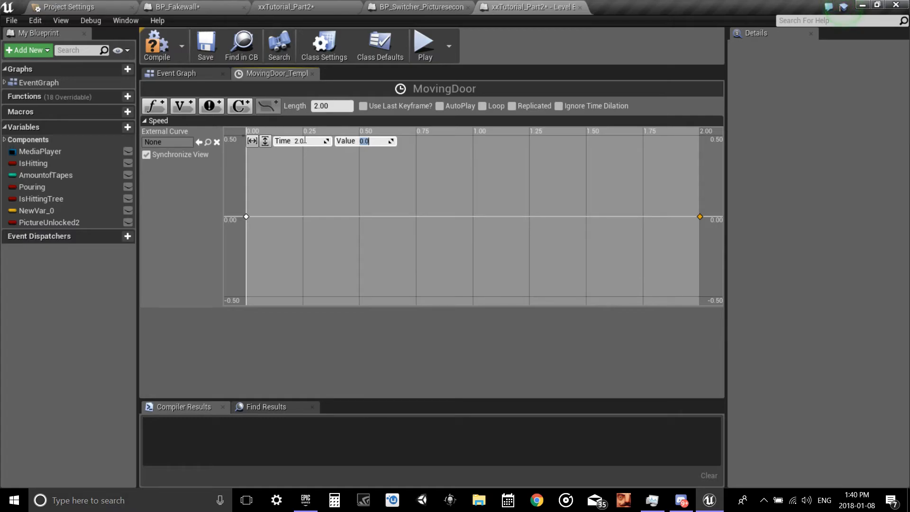
{"action": "type", "text": "90"}
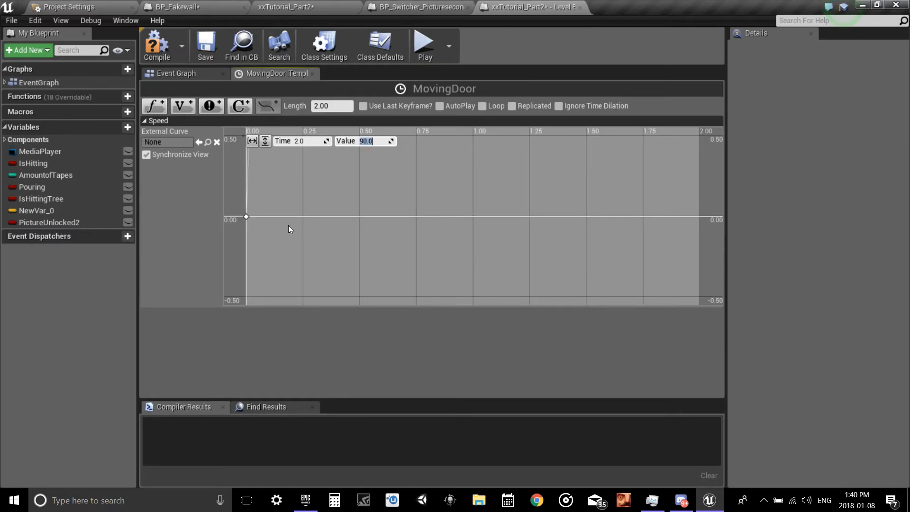
{"action": "mouse_move", "coordinate": [252, 140]}
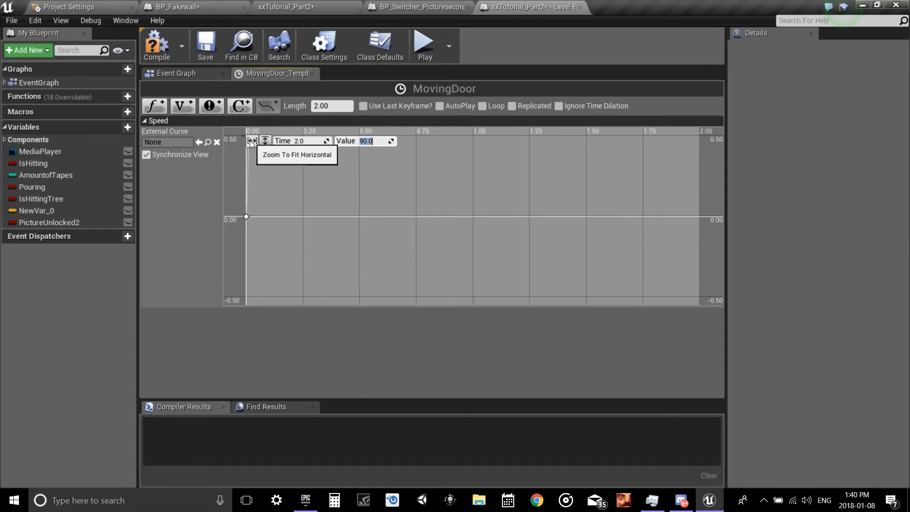
{"action": "left_click", "coordinate": [252, 140]}
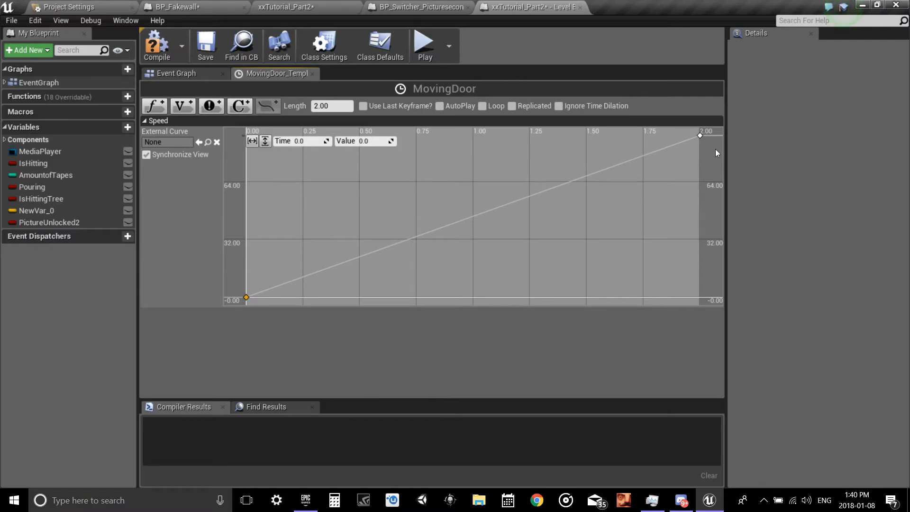
{"action": "mouse_move", "coordinate": [699, 137]}
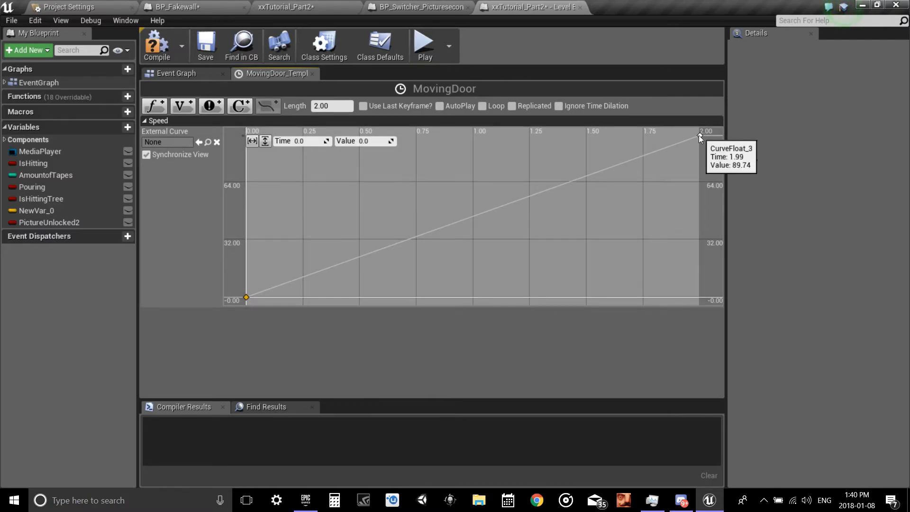
- Set the keys to Auto interpolation and compile the blueprint
{"action": "right_click", "coordinate": [700, 137]}
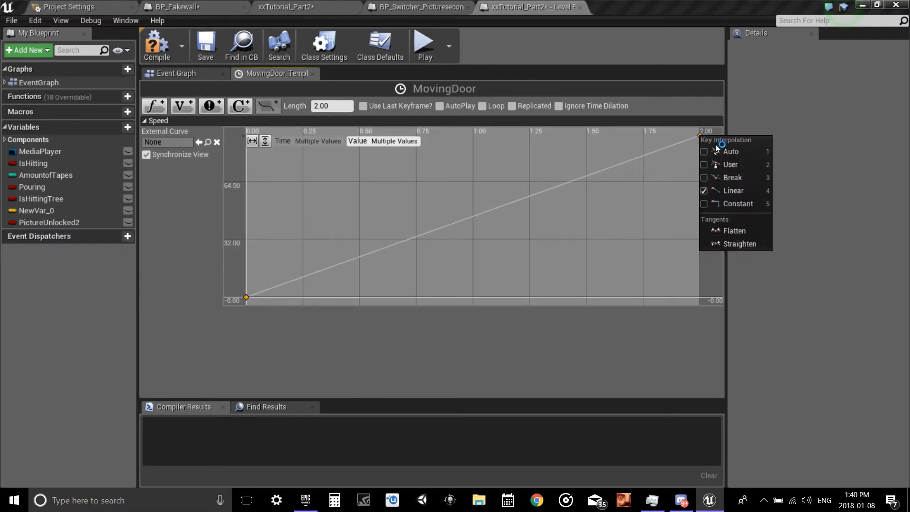
{"action": "left_click", "coordinate": [730, 151]}
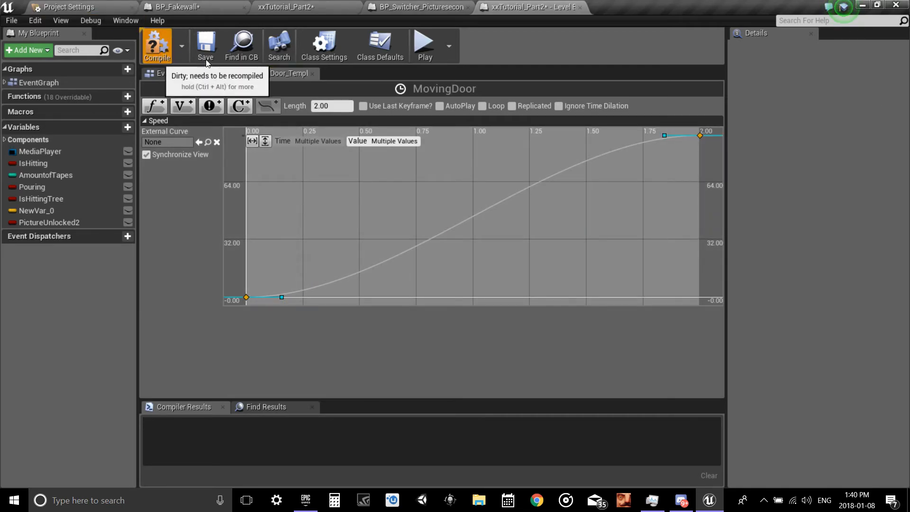
{"action": "left_click", "coordinate": [156, 44]}
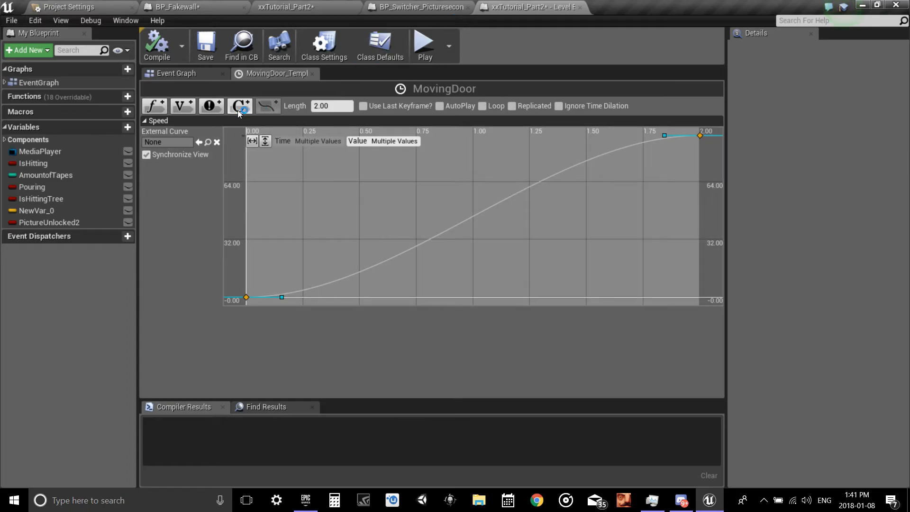
{"action": "left_click", "coordinate": [176, 73]}
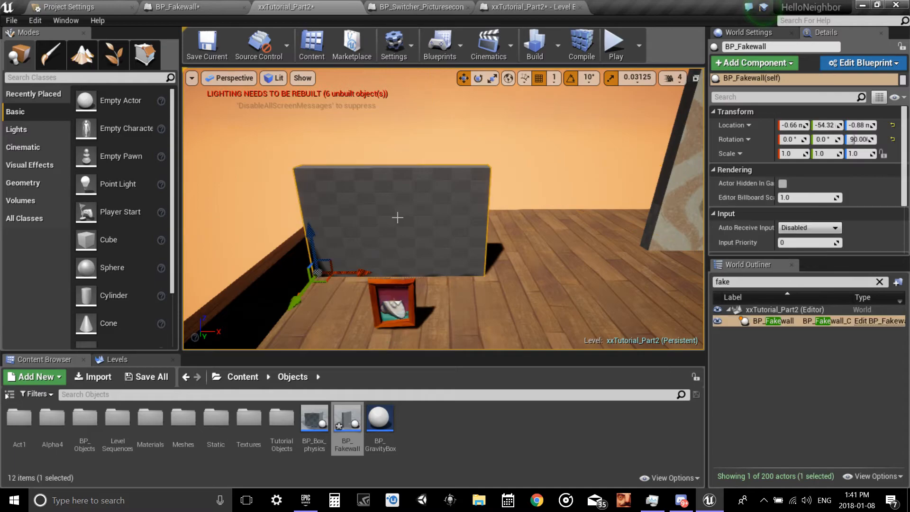
{"action": "mouse_move", "coordinate": [493, 4]}
{"action": "type", "text": "set world rota"}
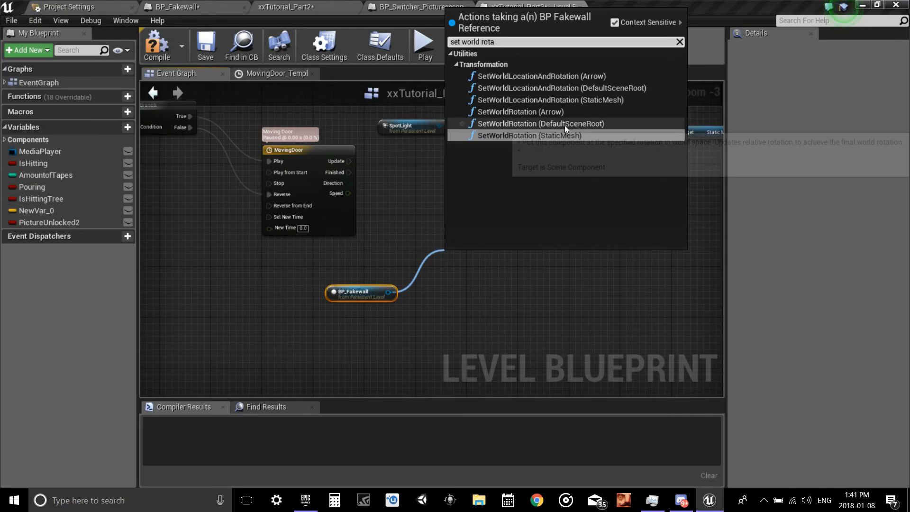
- Run SetWorldRotation (DefaultSceneRoot) on Update, split New Rotation and wire Speed into Z (Yaw)
{"action": "left_click", "coordinate": [540, 123]}
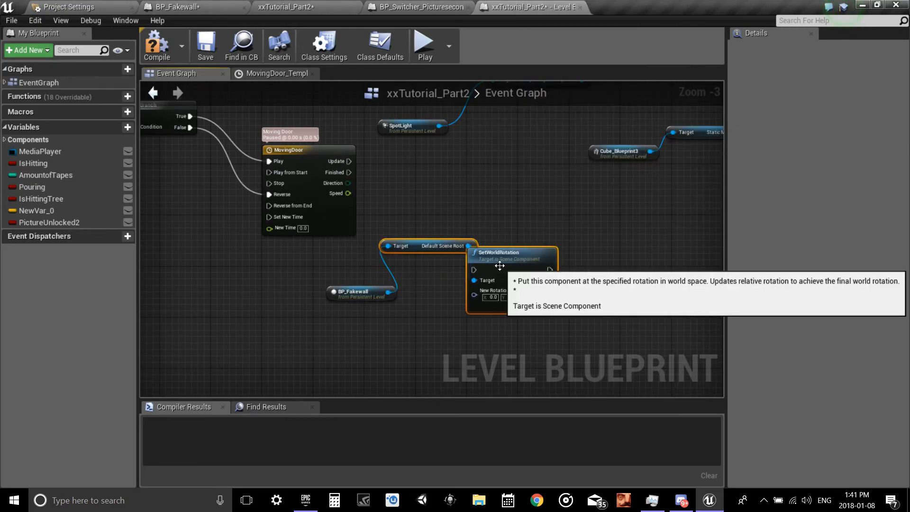
{"action": "left_click_drag", "start_coordinate": [510, 255], "coordinate": [517, 205]}
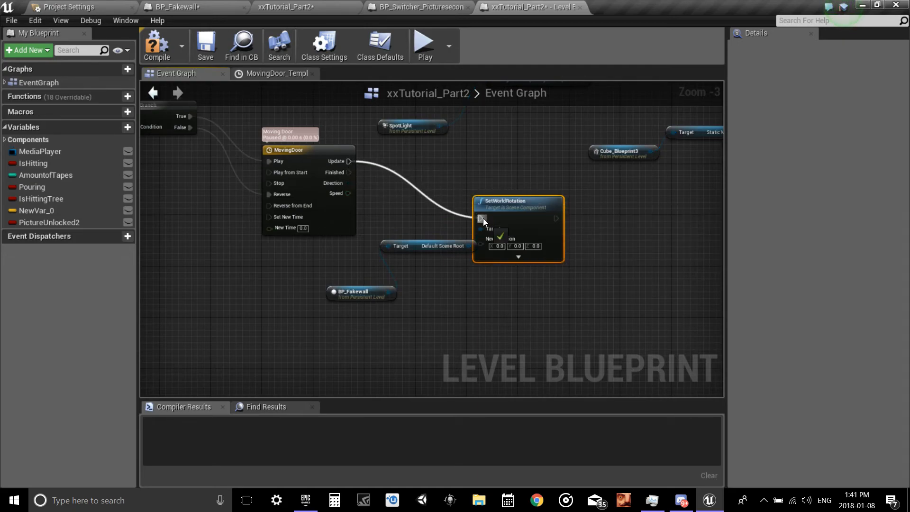
{"action": "mouse_move", "coordinate": [539, 218]}
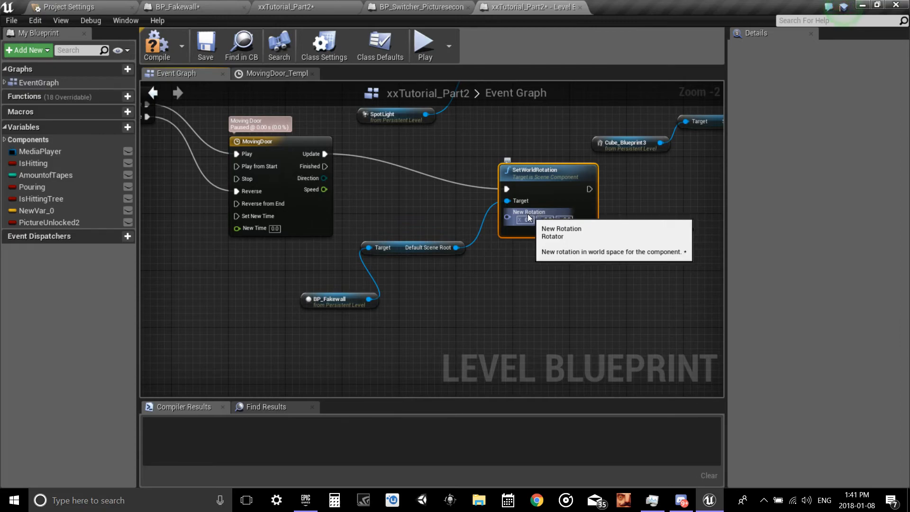
{"action": "right_click", "coordinate": [525, 219]}
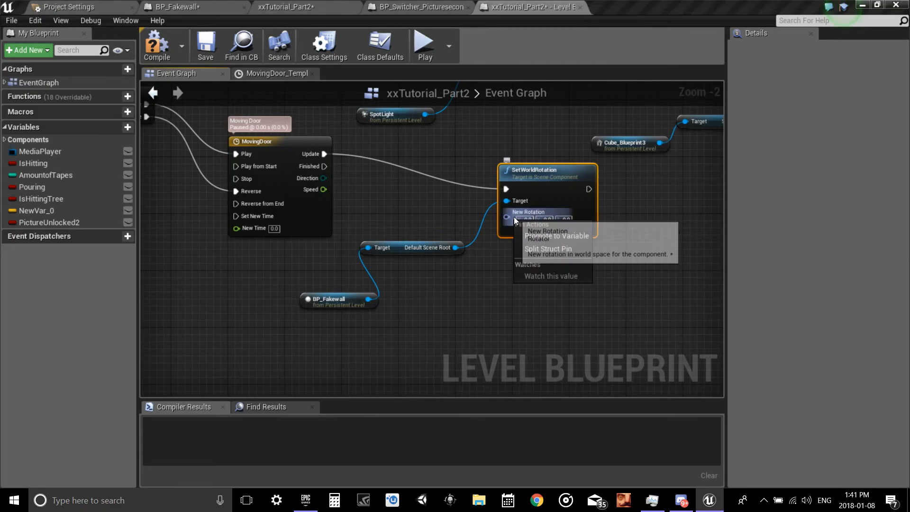
{"action": "mouse_move", "coordinate": [551, 248]}
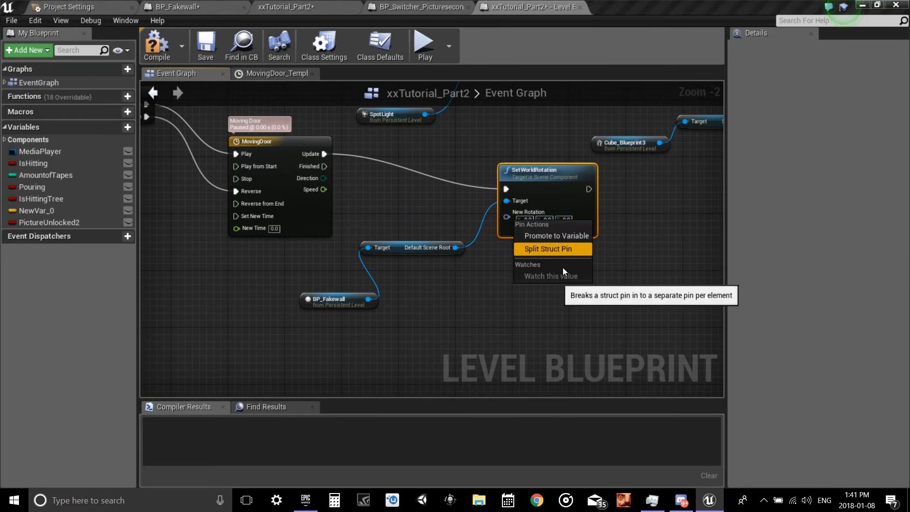
{"action": "mouse_move", "coordinate": [579, 236]}
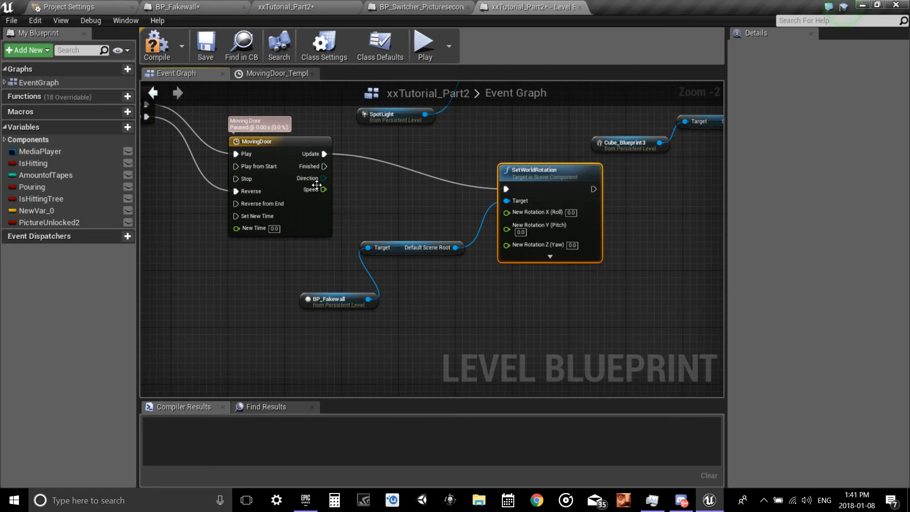
{"action": "left_click_drag", "start_coordinate": [323, 189], "coordinate": [500, 237]}
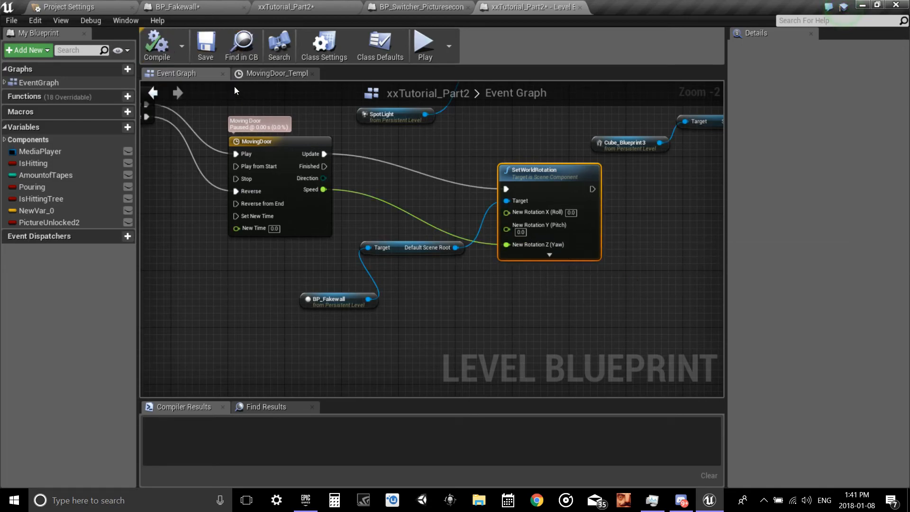
{"action": "mouse_move", "coordinate": [425, 43]}
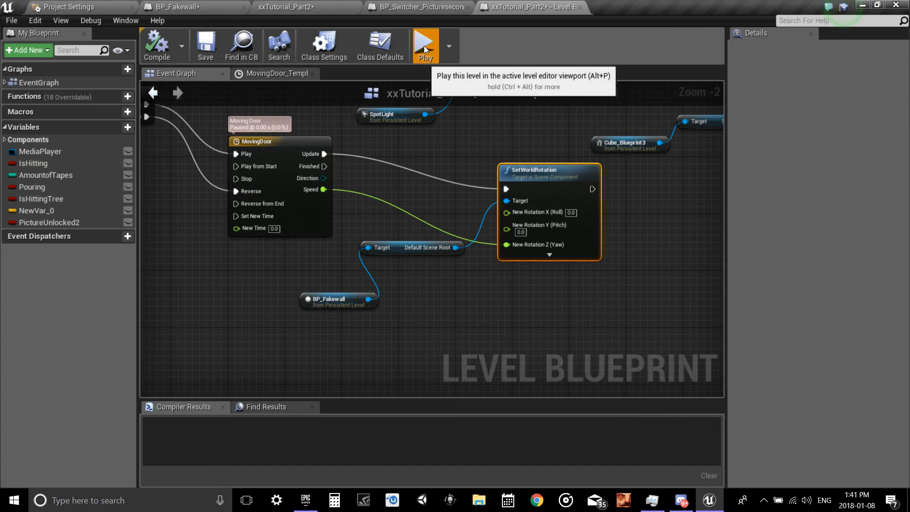
{"action": "mouse_move", "coordinate": [519, 176]}
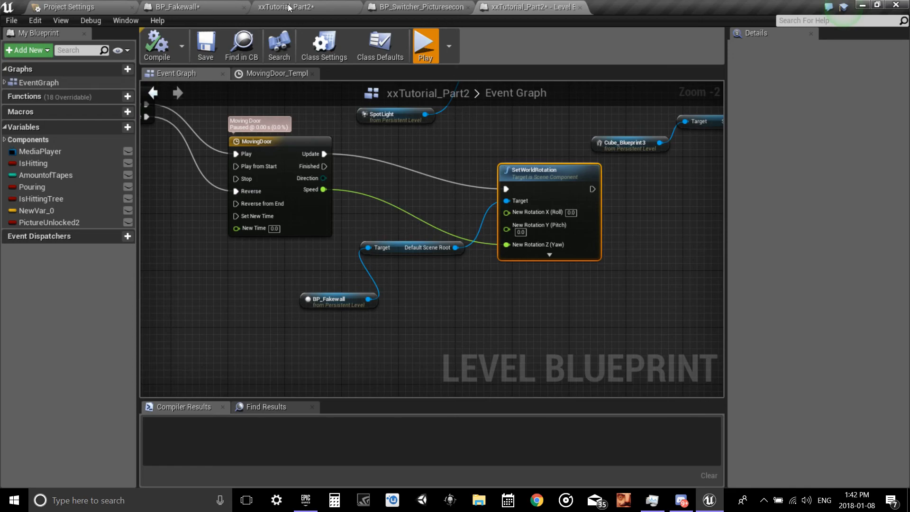
{"action": "mouse_move", "coordinate": [463, 345]}
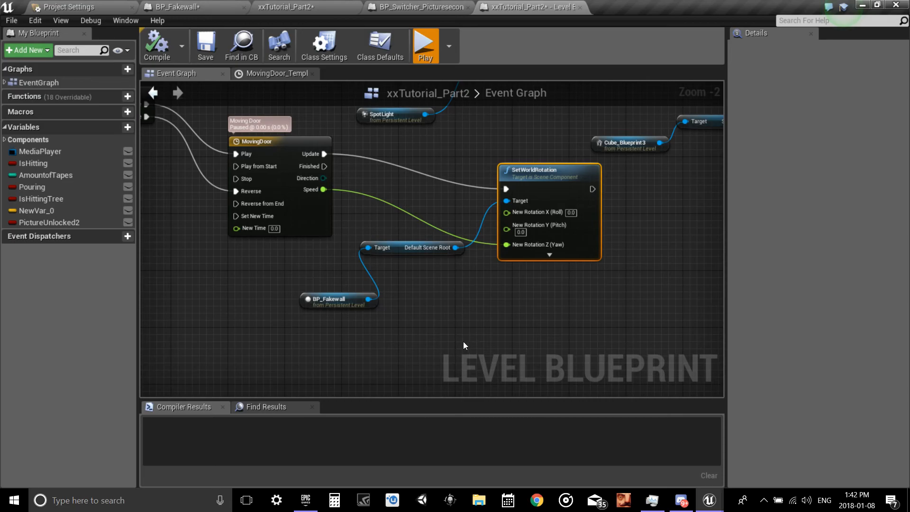
- Launch the level in a standalone game preview showing the grey fake wall
{"action": "left_click", "coordinate": [424, 43]}
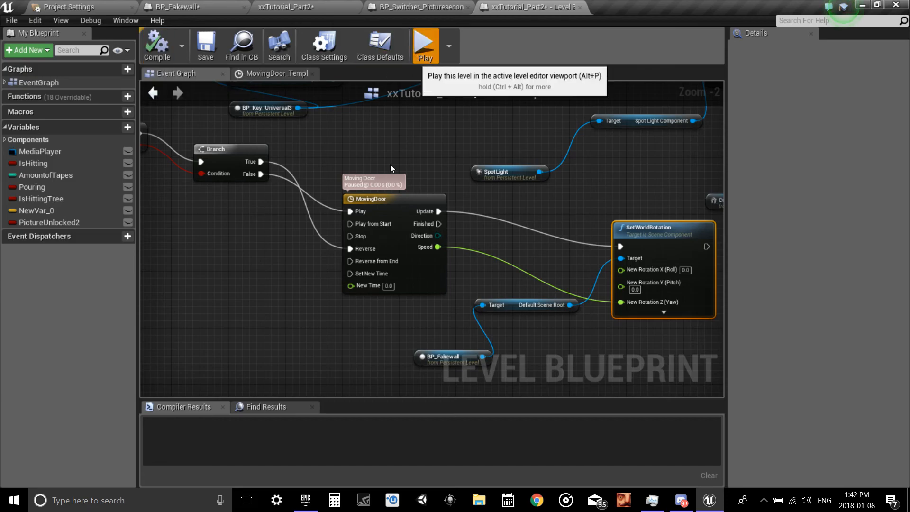
{"action": "left_click", "coordinate": [425, 46]}
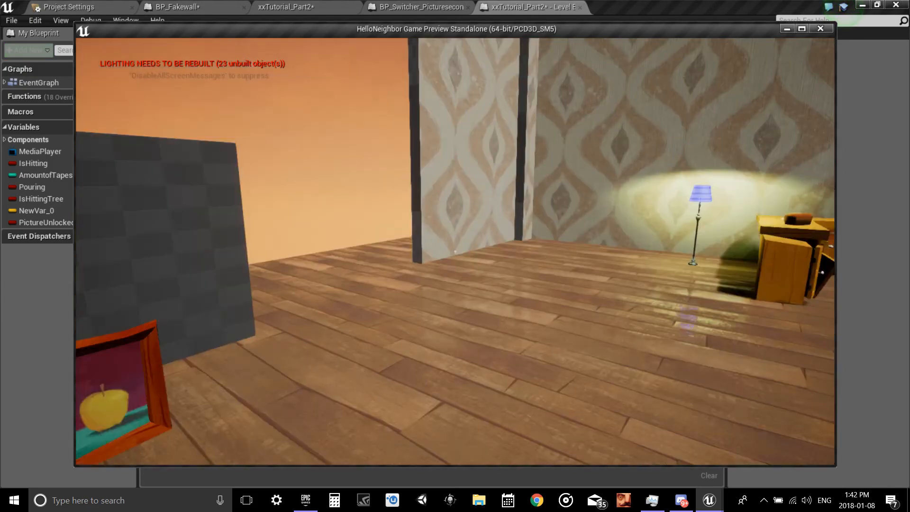